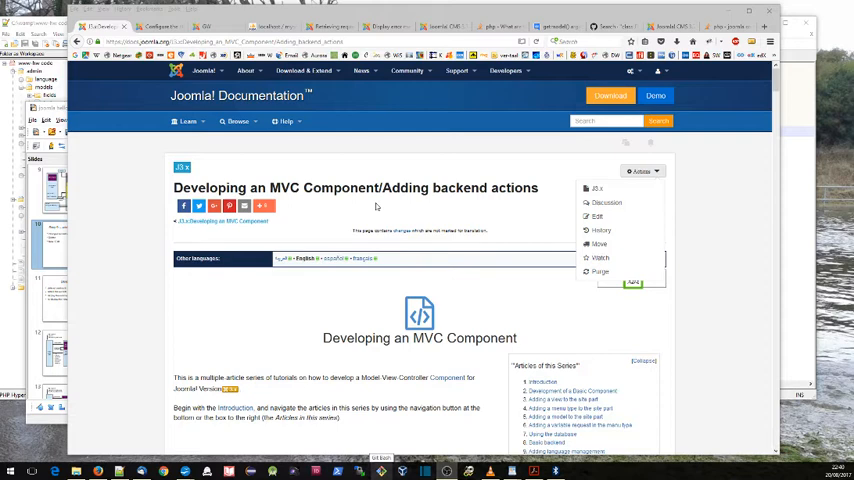
pyautogui.moveTo(516, 198)
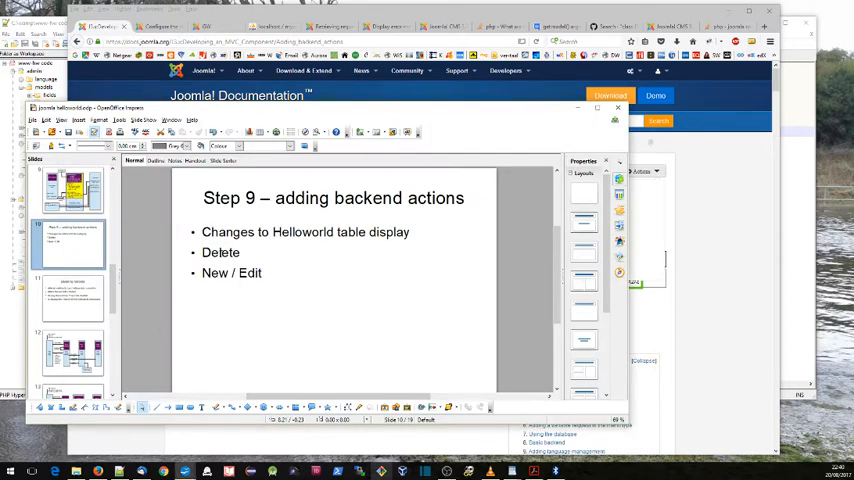
# Switch to LibreOffice Impress and show the 'Step 9 – adding backend actions' slide.
pyautogui.doubleClick(220, 252)
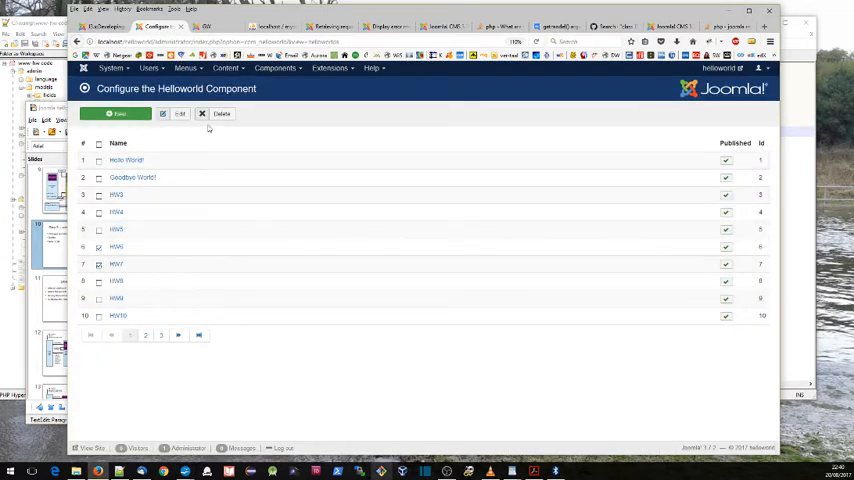
pyautogui.click(220, 112)
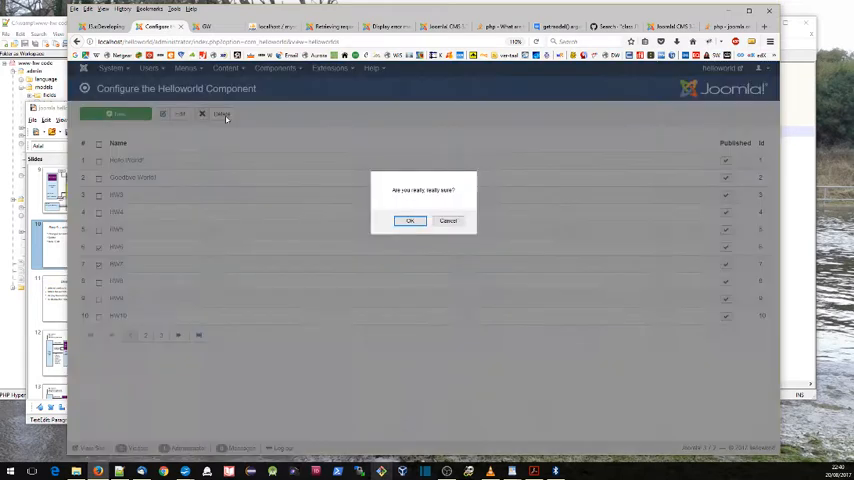
pyautogui.click(410, 220)
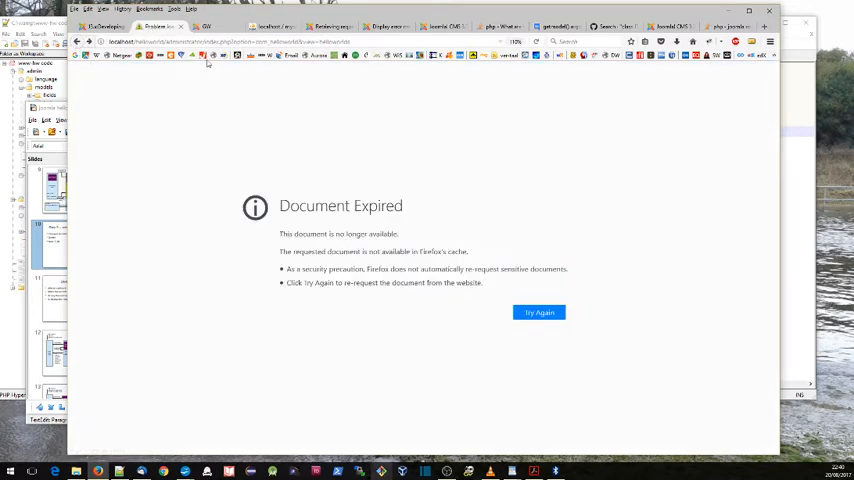
pyautogui.click(540, 312)
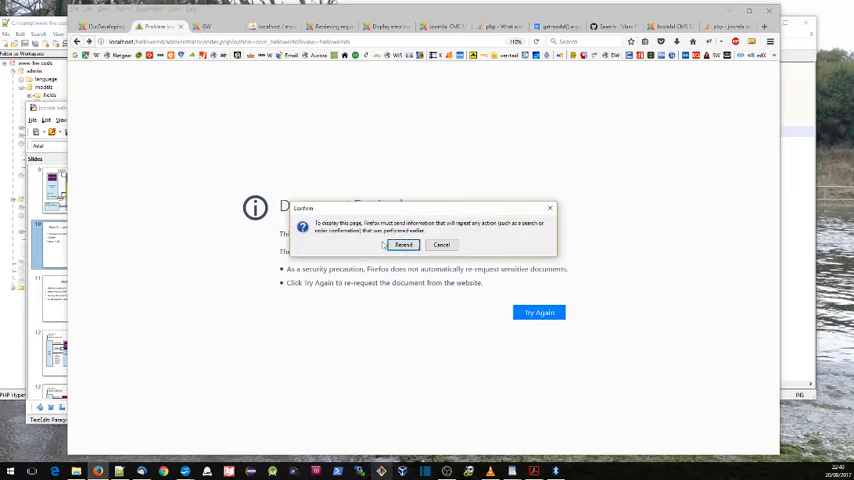
pyautogui.click(404, 244)
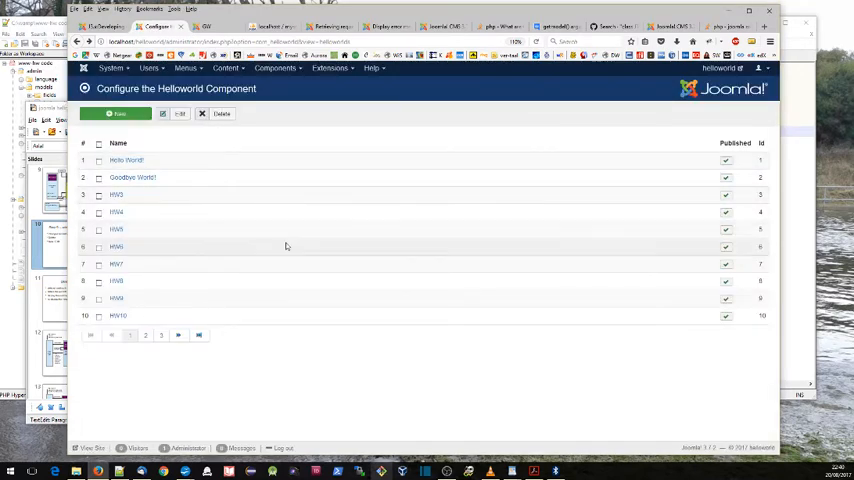
pyautogui.moveTo(348, 246)
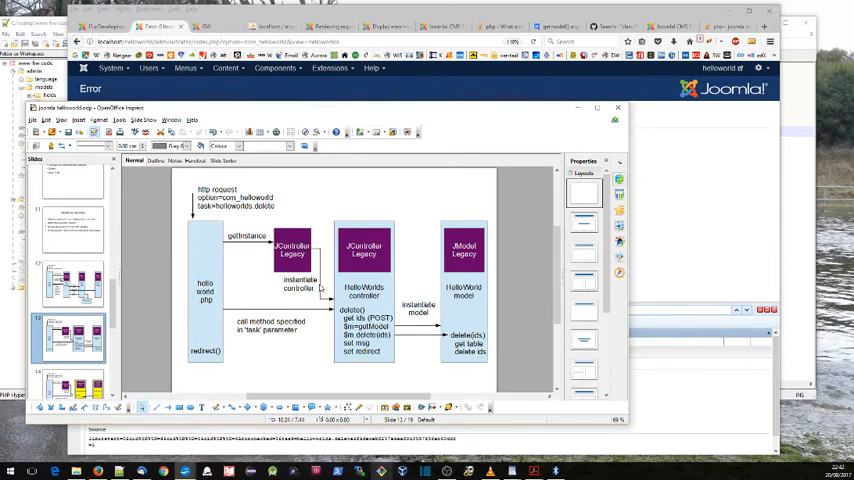
pyautogui.moveTo(342, 238)
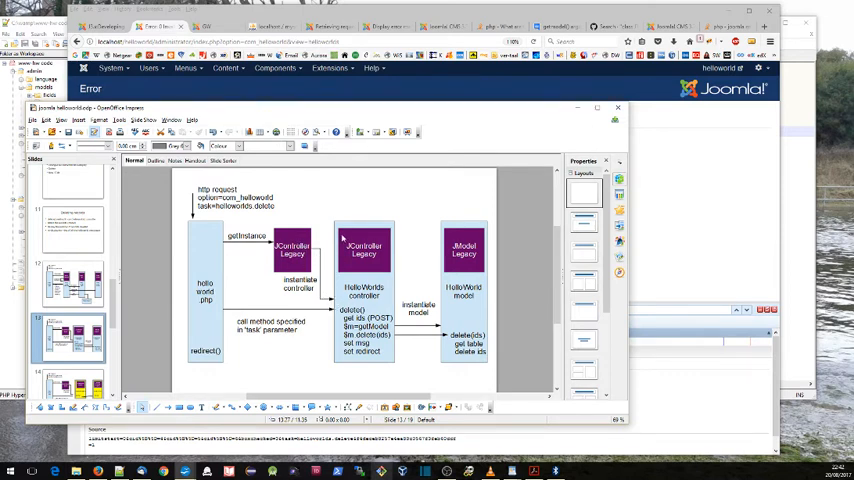
pyautogui.moveTo(348, 236)
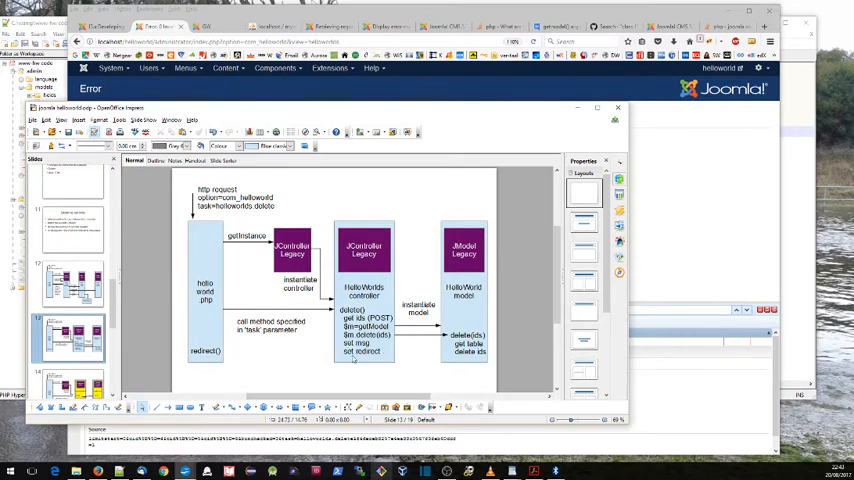
pyautogui.moveTo(316, 362)
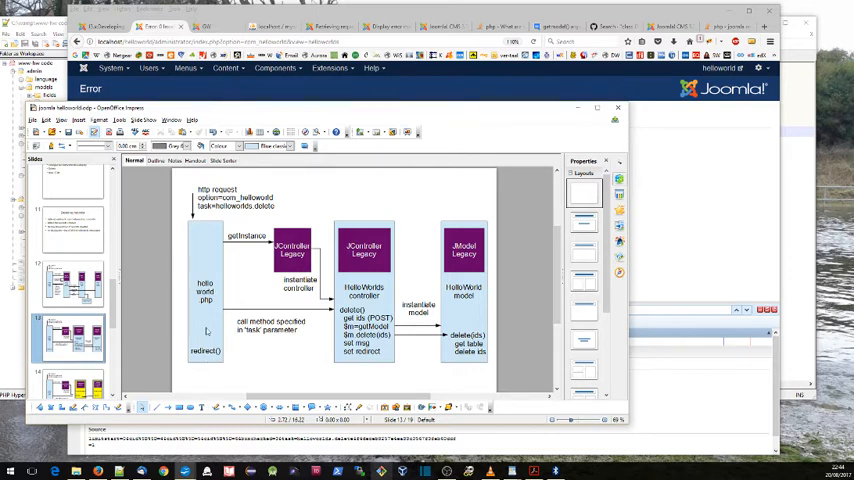
pyautogui.moveTo(208, 360)
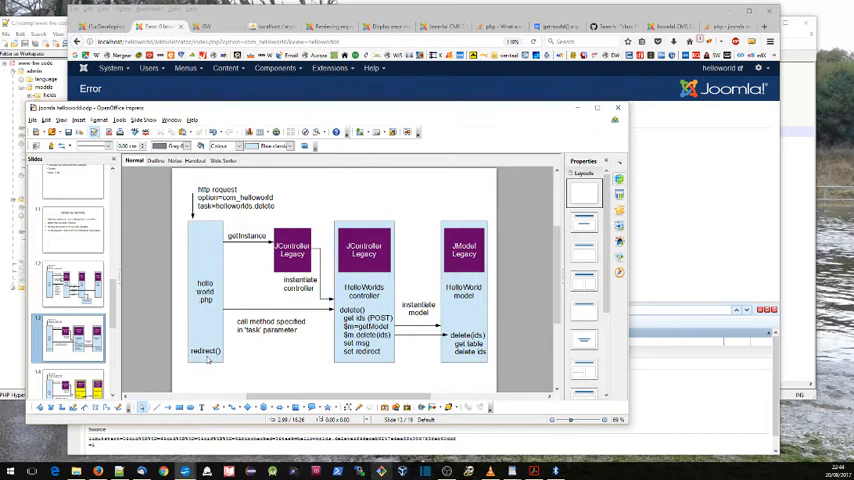
pyautogui.moveTo(428, 344)
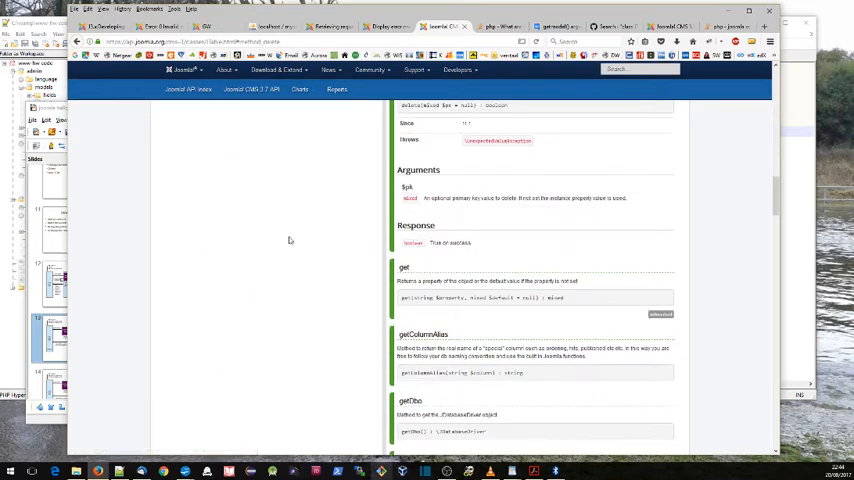
# Scroll further down the Joomla API method reference page.
pyautogui.scroll(-3)
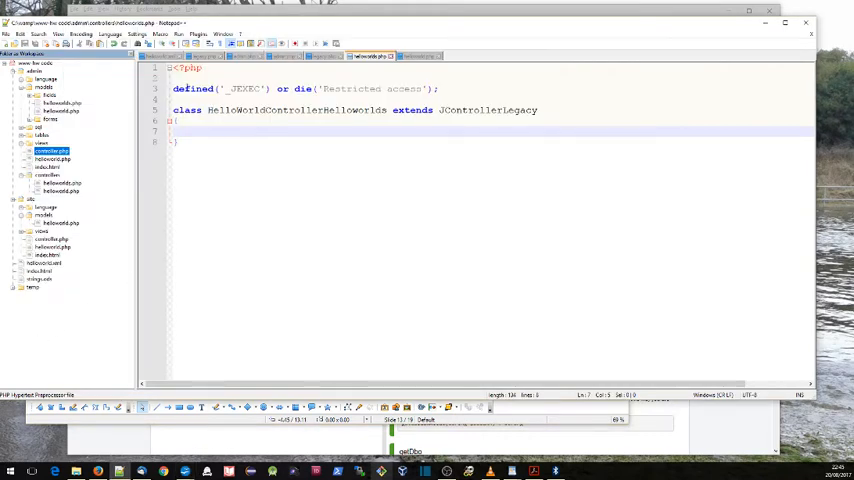
# Focus the controller source and select part of the HelloWorldControllerHelloWorlds class name.
pyautogui.click(372, 56)
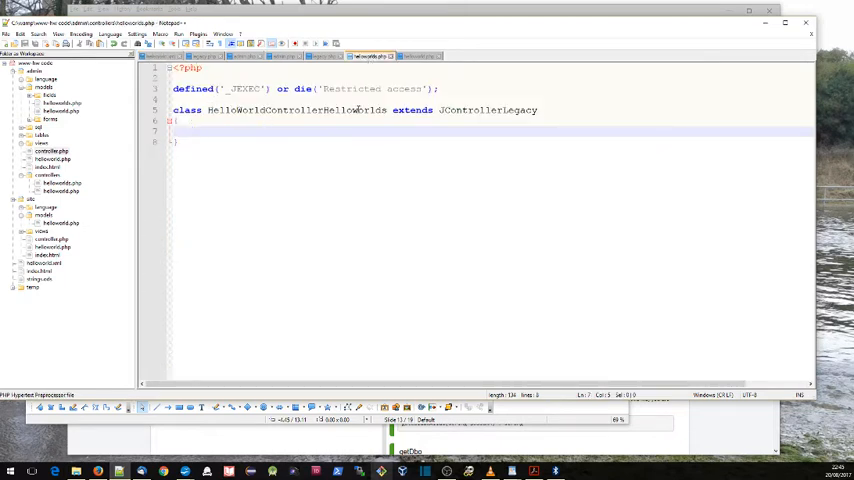
pyautogui.doubleClick(296, 110)
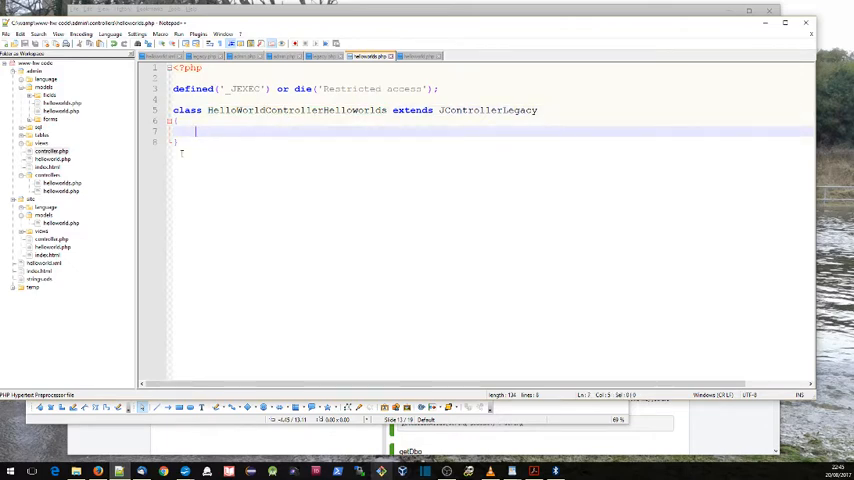
pyautogui.moveTo(52, 158)
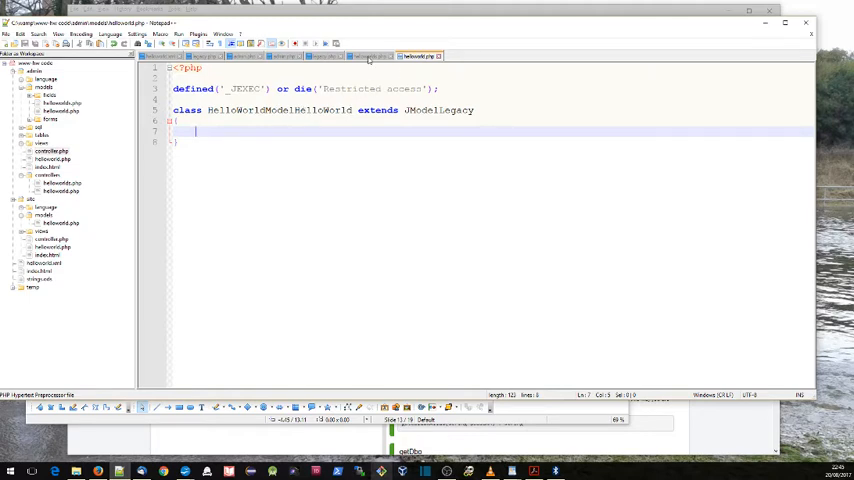
# Declare 'public function delete()' inside the HelloWorlds controller class body.
pyautogui.click(372, 56)
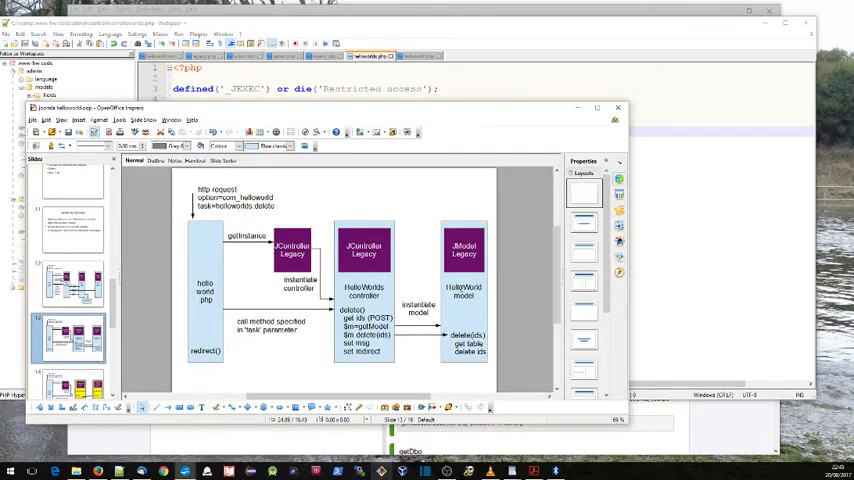
pyautogui.moveTo(424, 296)
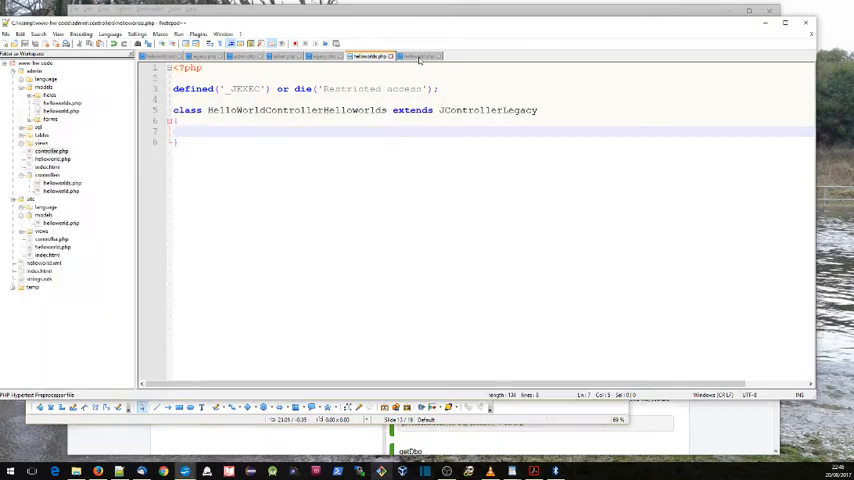
pyautogui.click(418, 56)
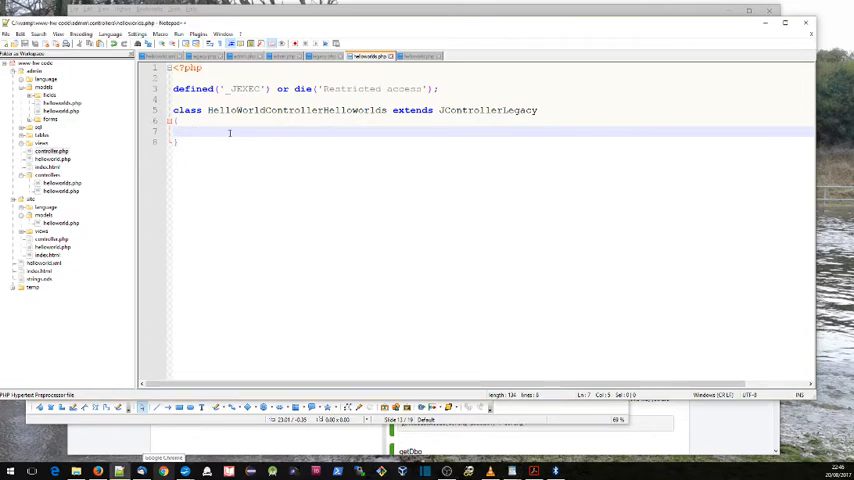
pyautogui.write('public function dele')
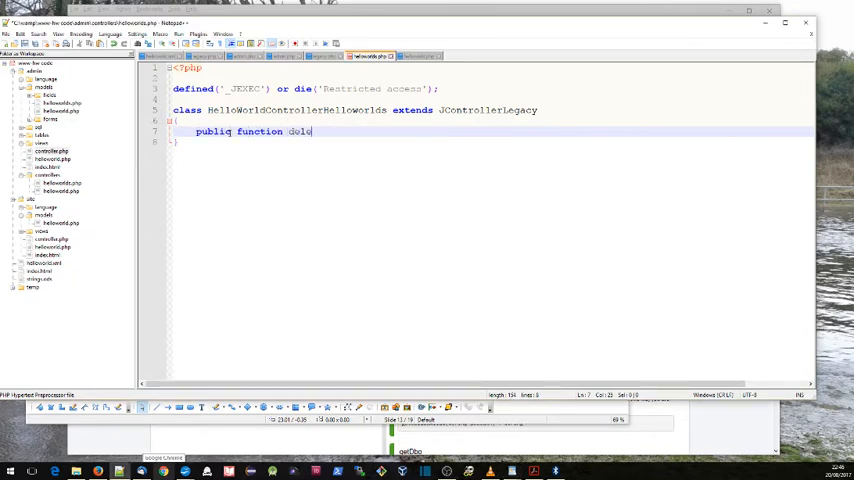
pyautogui.write('te()')
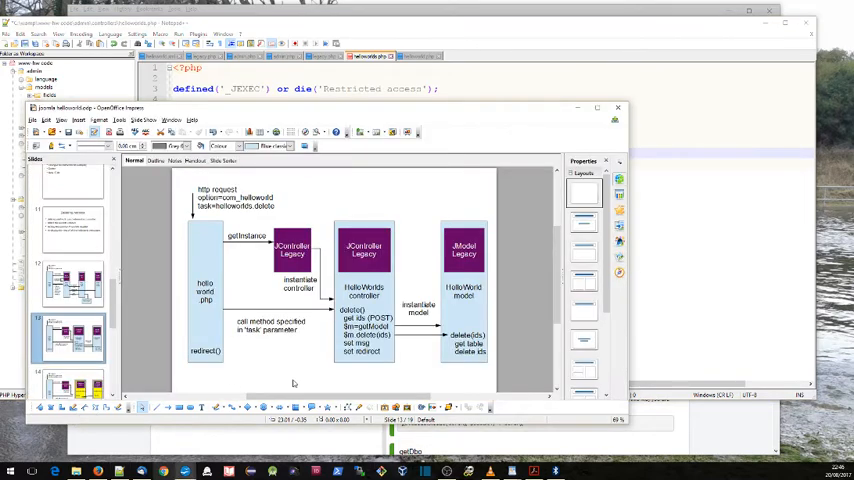
pyautogui.moveTo(384, 302)
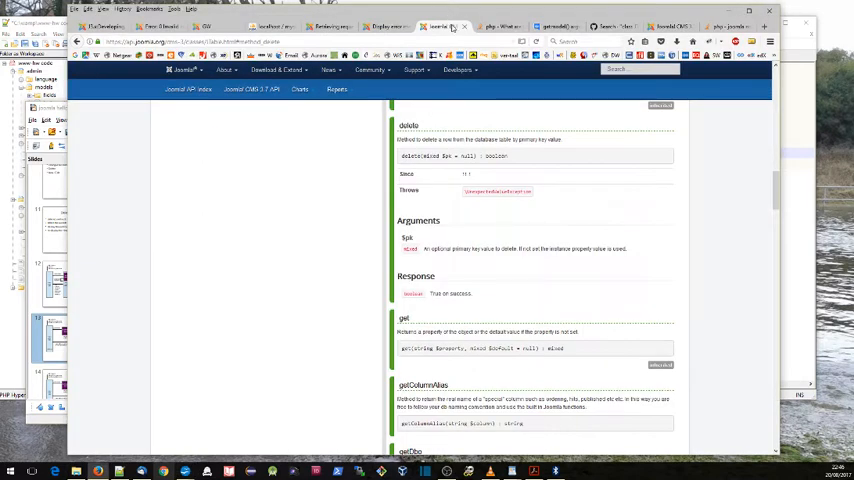
# Consult the 'Retrieving request data using JInput' documentation page.
pyautogui.click(328, 26)
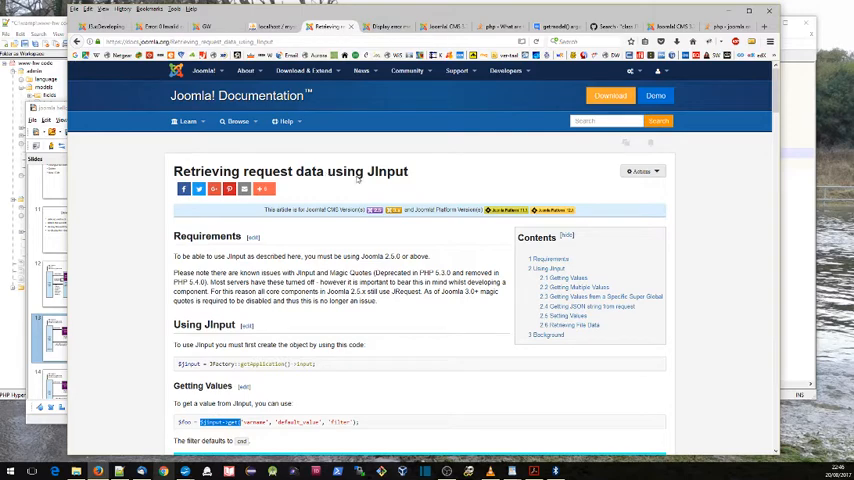
pyautogui.scroll(-3)
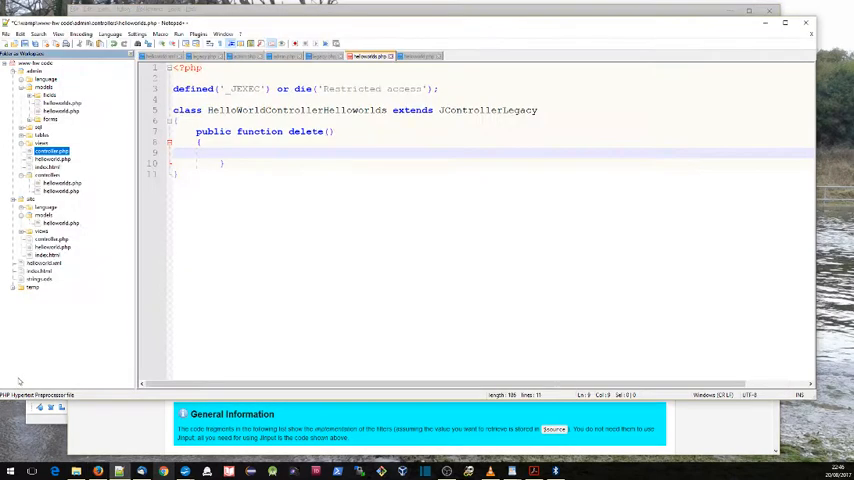
# Inside delete(), store the application input: $input = JFactory::getApplication()->input;.
pyautogui.write('$input = JFactory::getApplication()->input;')
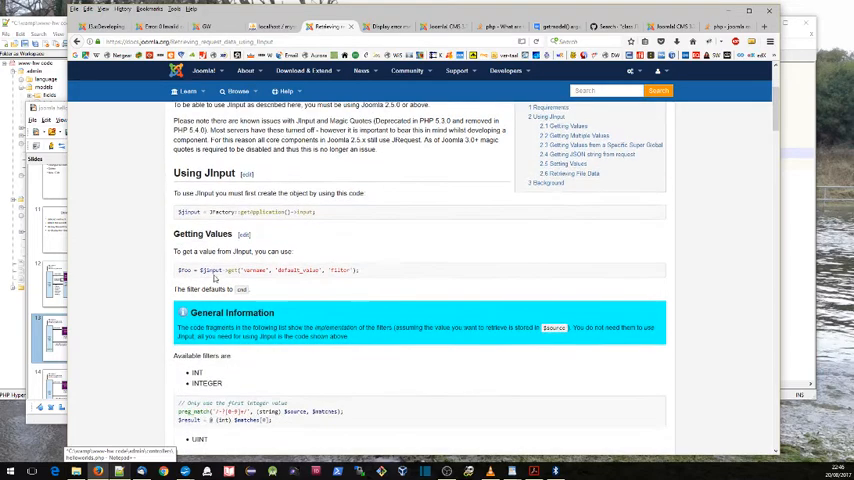
pyautogui.doubleClick(230, 270)
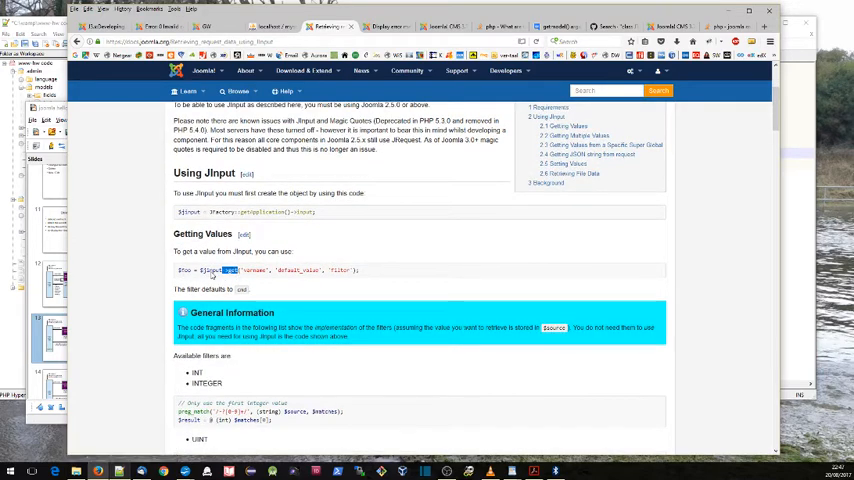
pyautogui.scroll(-3)
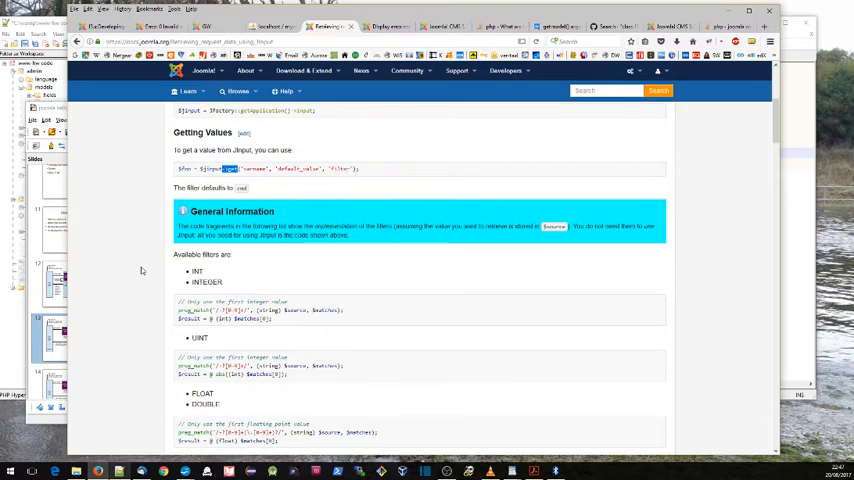
pyautogui.scroll(-3)
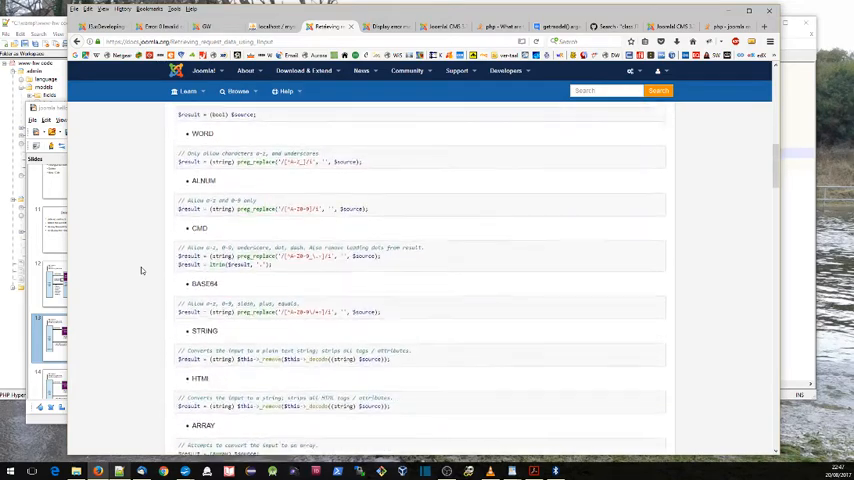
pyautogui.scroll(-3)
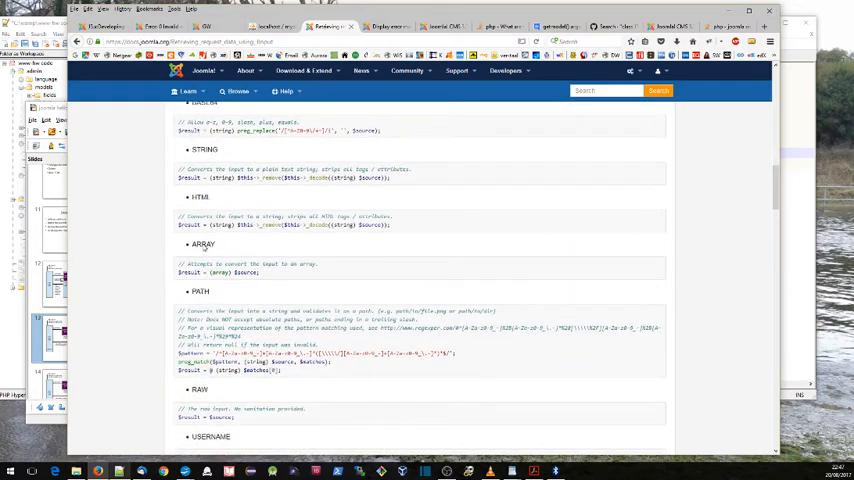
pyautogui.scroll(3)
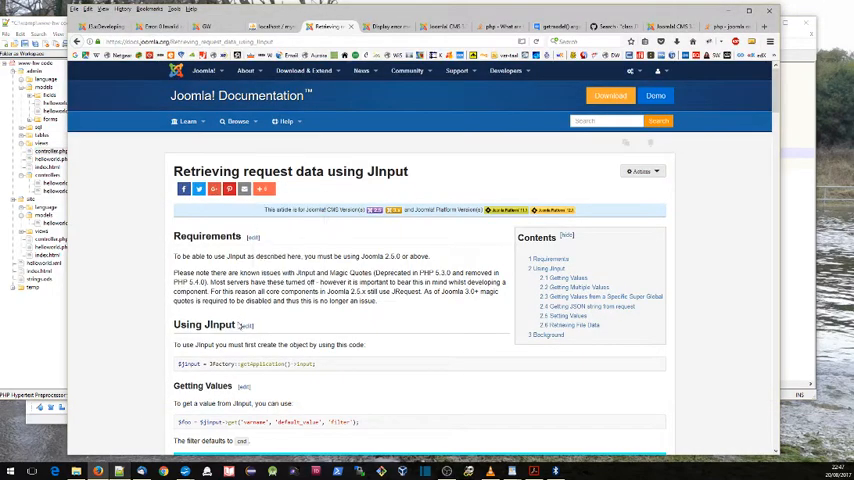
pyautogui.scroll(-3)
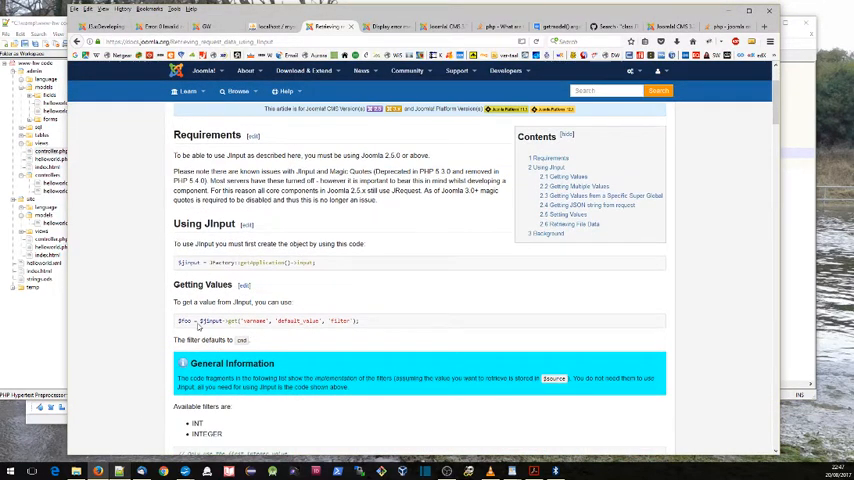
pyautogui.doubleClick(210, 320)
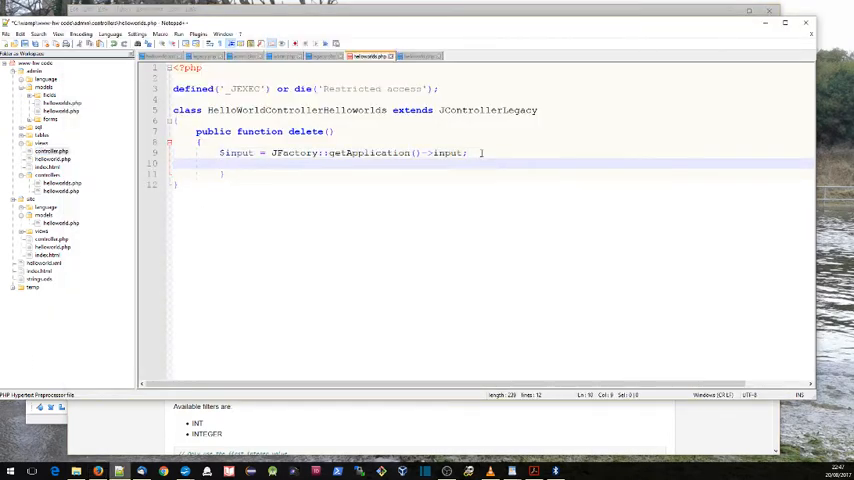
# Read the request's cid values into an array via $input->get('cid', array(), 'array');.
pyautogui.write('$ro')
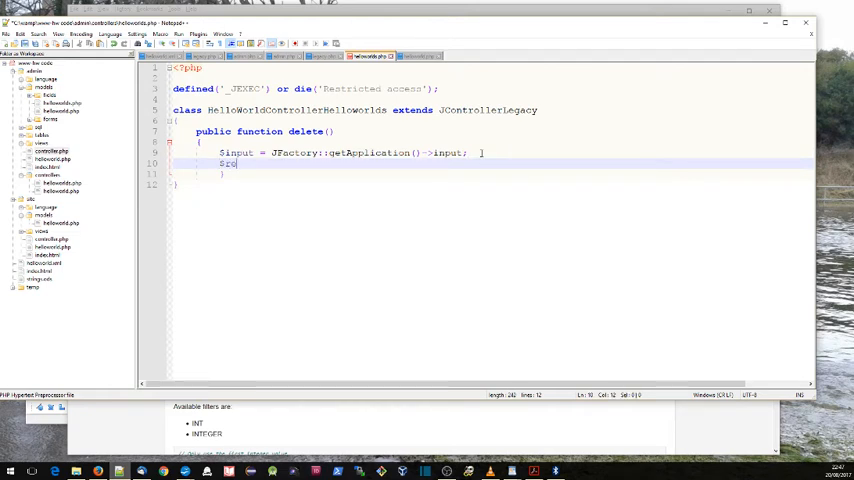
pyautogui.write('cs =')
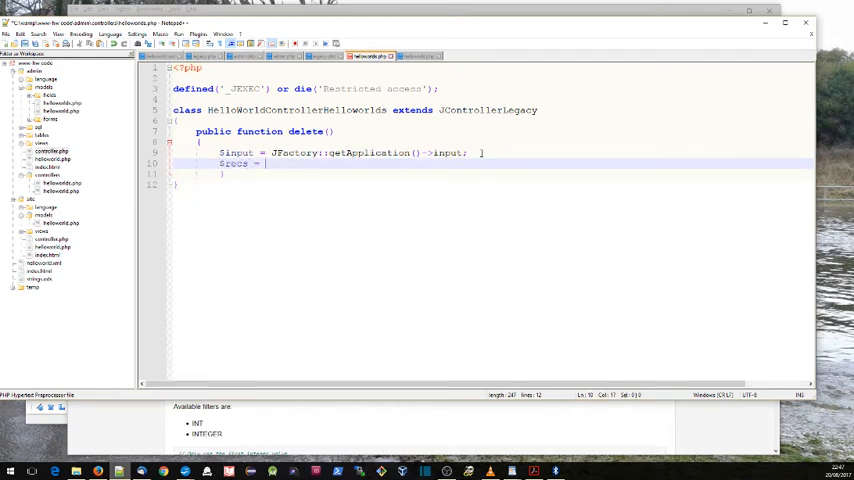
pyautogui.write('$input->get(')
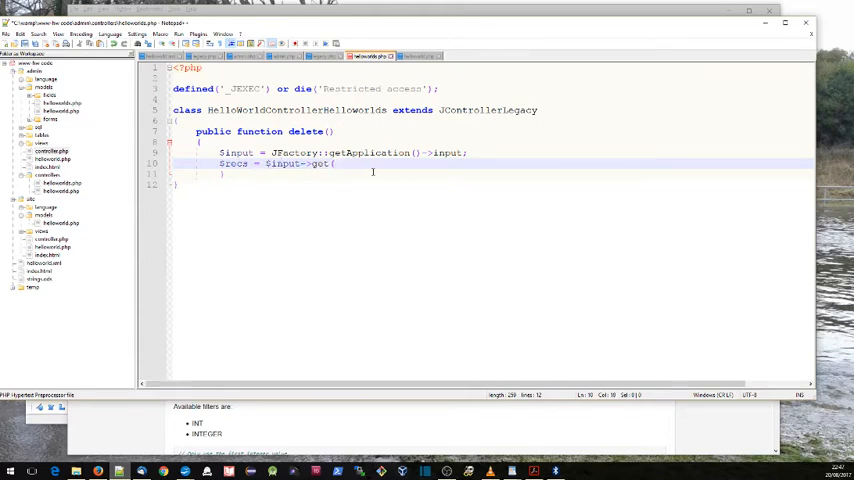
pyautogui.write("cid', array(")
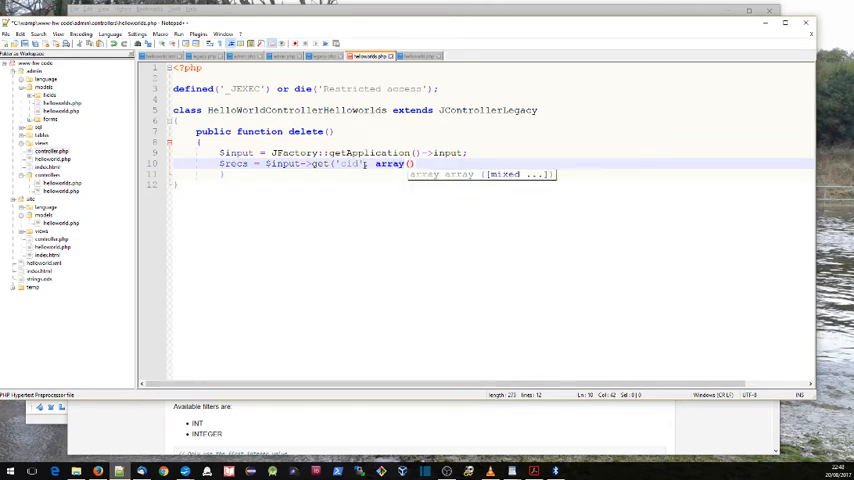
pyautogui.write(';')
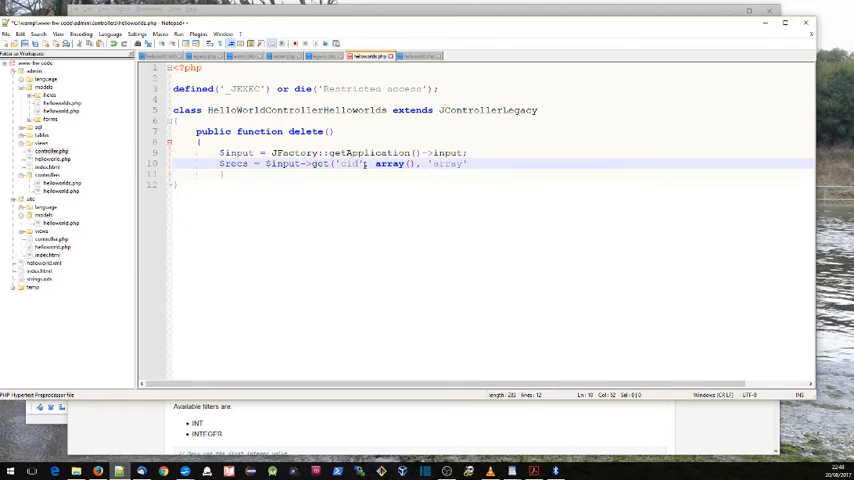
pyautogui.write(';')
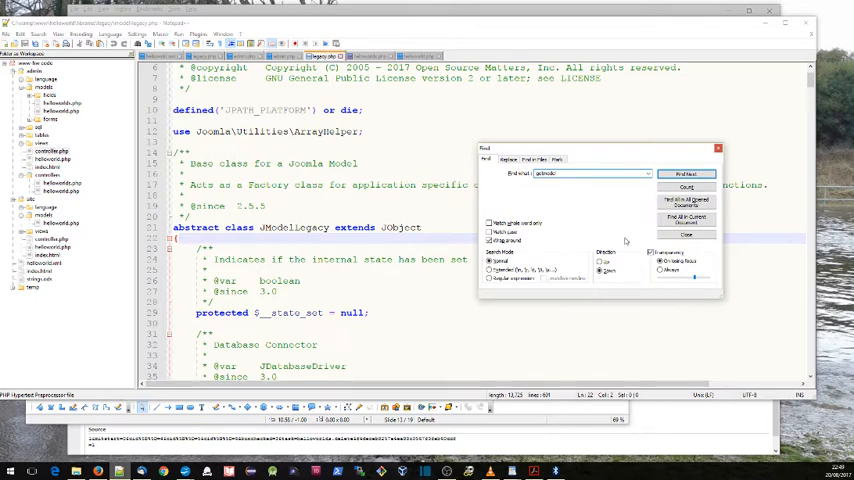
# Search the library controller source for setRedirect, then locate the getModel function definition.
pyautogui.click(686, 174)
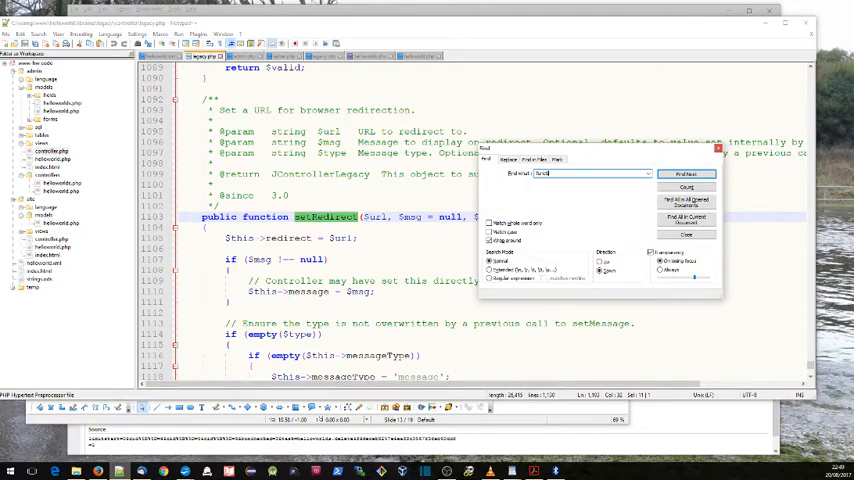
pyautogui.click(686, 172)
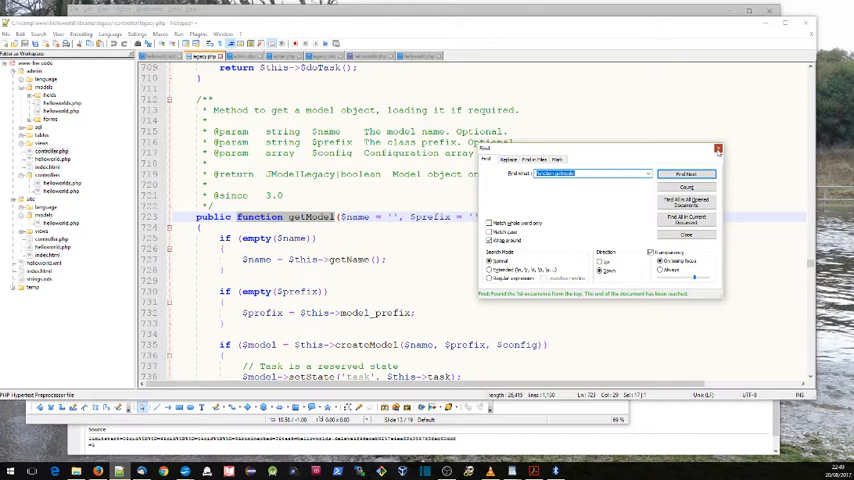
pyautogui.click(718, 148)
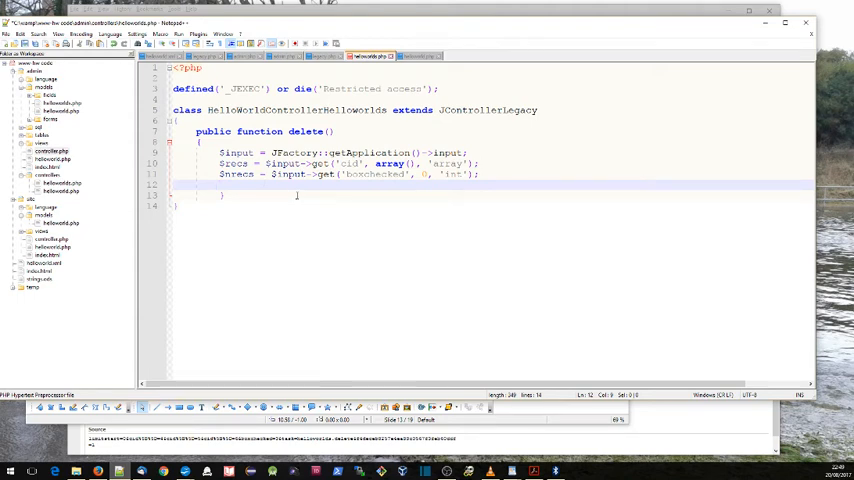
# Fetch the model: $model = $this->getModel('helloworld', 'HelloWorldModel');.
pyautogui.write('$model')
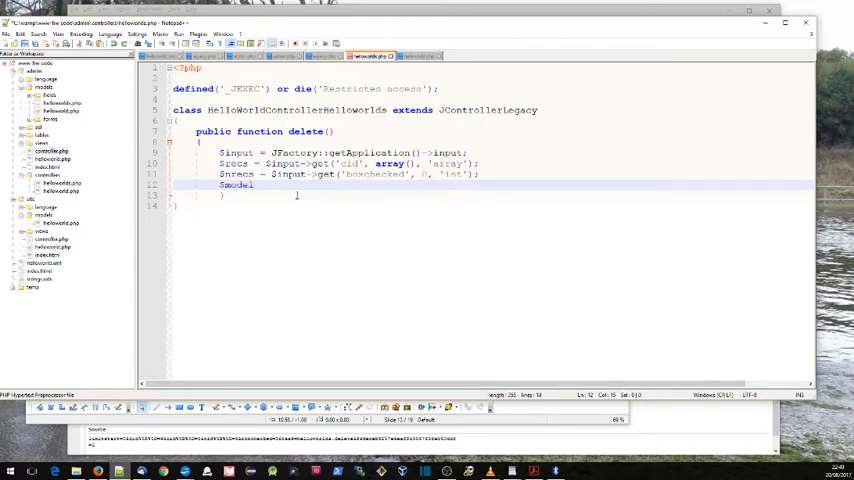
pyautogui.write('= $this->getModel')
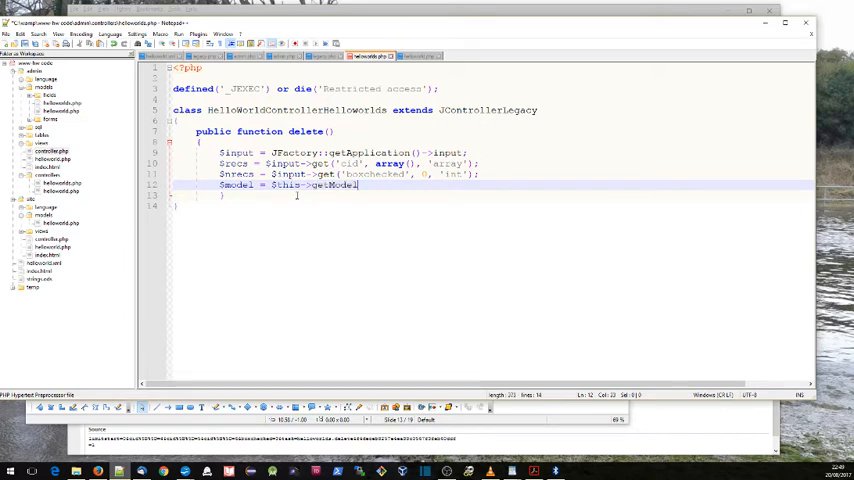
pyautogui.write('()')
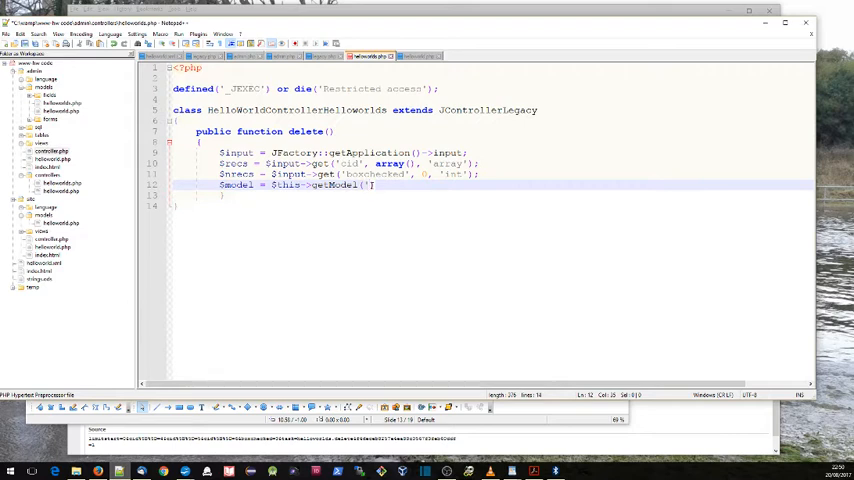
pyautogui.write("helloworld',")
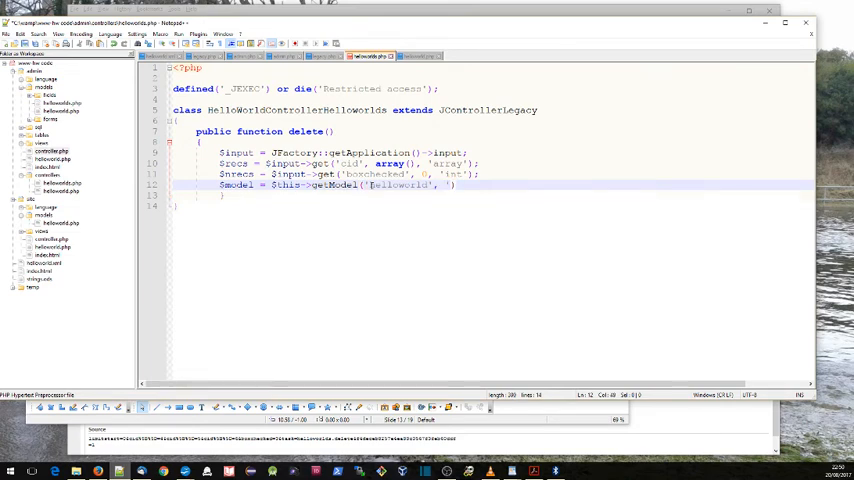
pyautogui.write('helloworld')
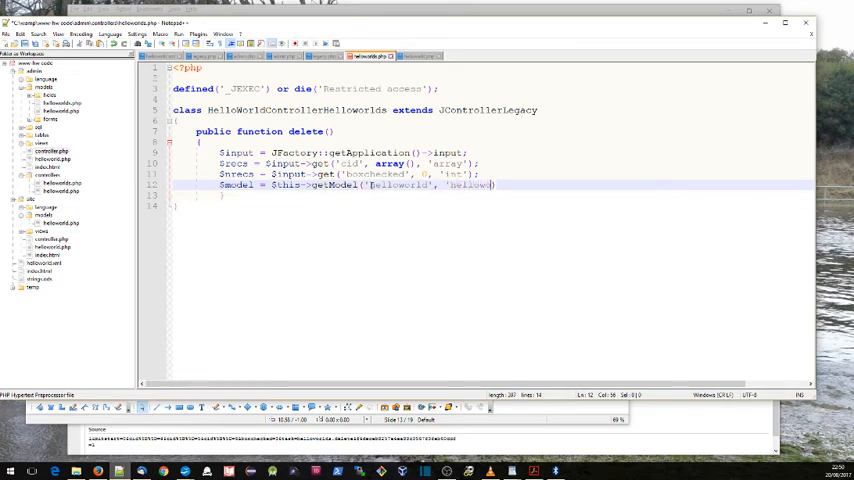
pyautogui.write('model')
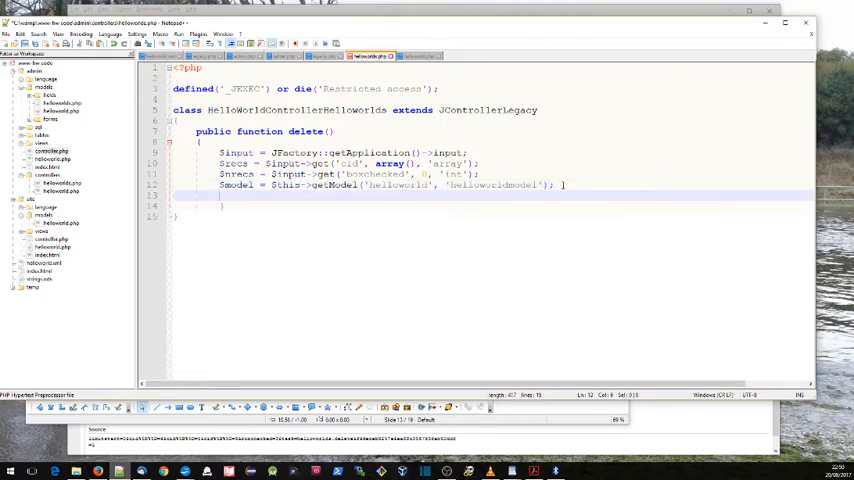
# Call the model's delete method on the next line: $model->delete();.
pyautogui.write('$model')
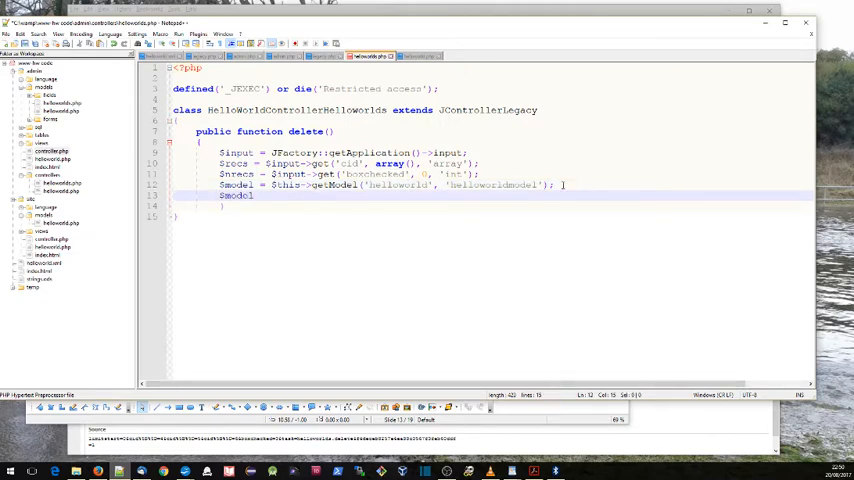
pyautogui.write('->de')
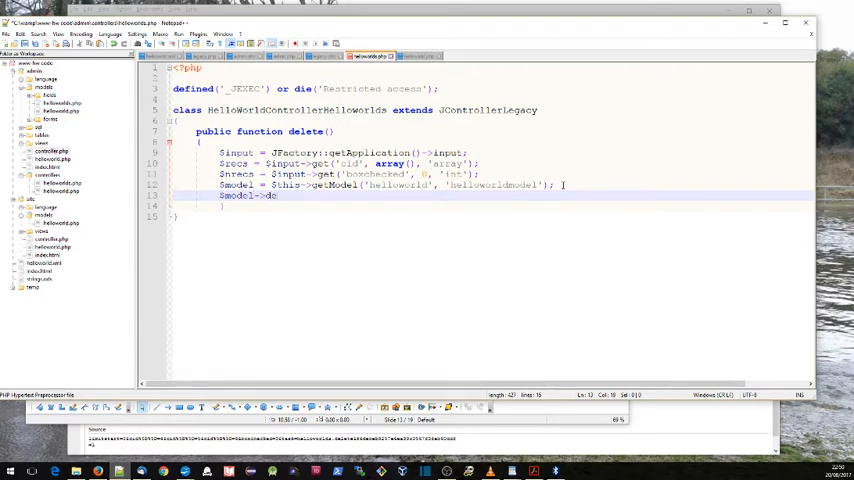
pyautogui.write('elete()')
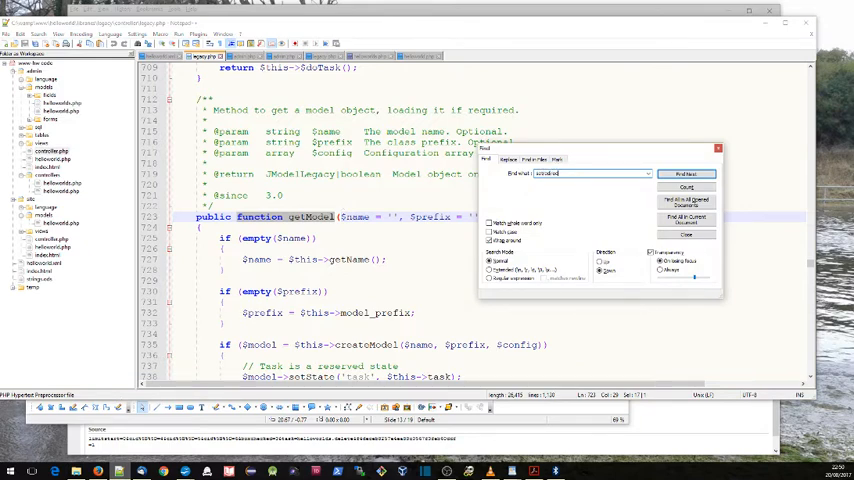
# Search the controller library source for another method with Find Next.
pyautogui.click(686, 172)
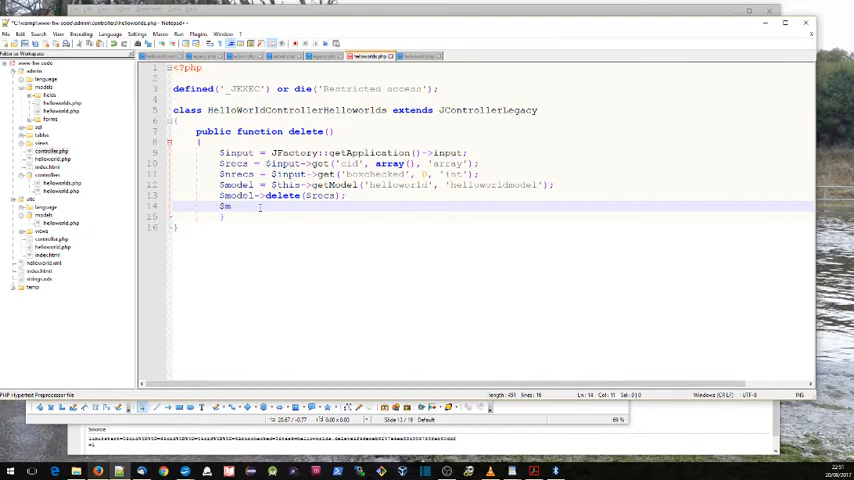
# Build the deletion message $msg from the count followed by 'records deleted'.
pyautogui.write("sg = '")
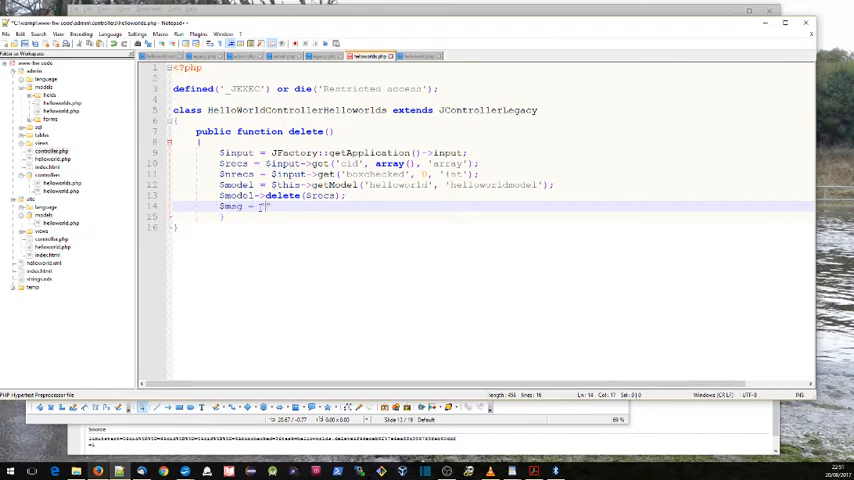
pyautogui.write('$nrecs record(s')
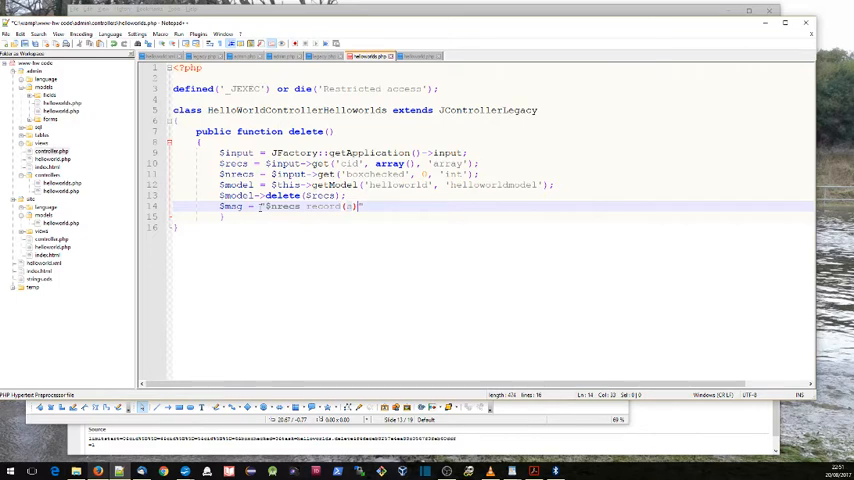
pyautogui.write('deleted')
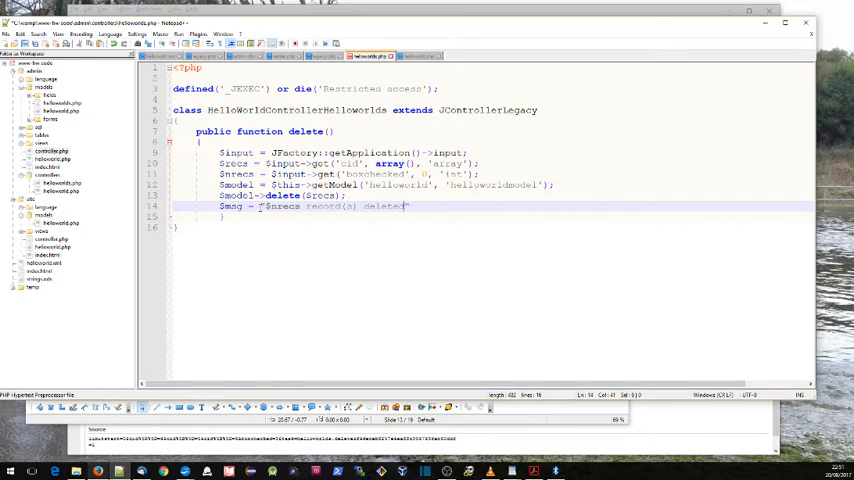
pyautogui.write(';')
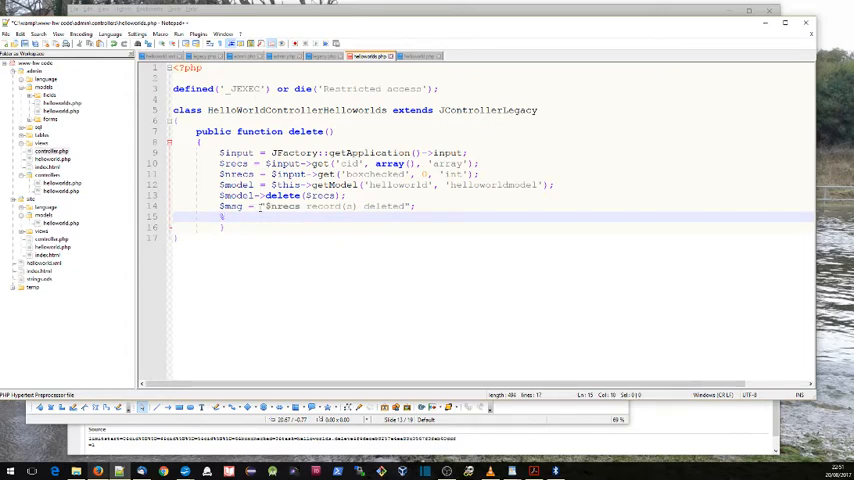
# Redirect with $this->setRedirect(JRoute::_('index.php?option=com_helloworld&view=helloworlds'), $msg);.
pyautogui.write('$this')
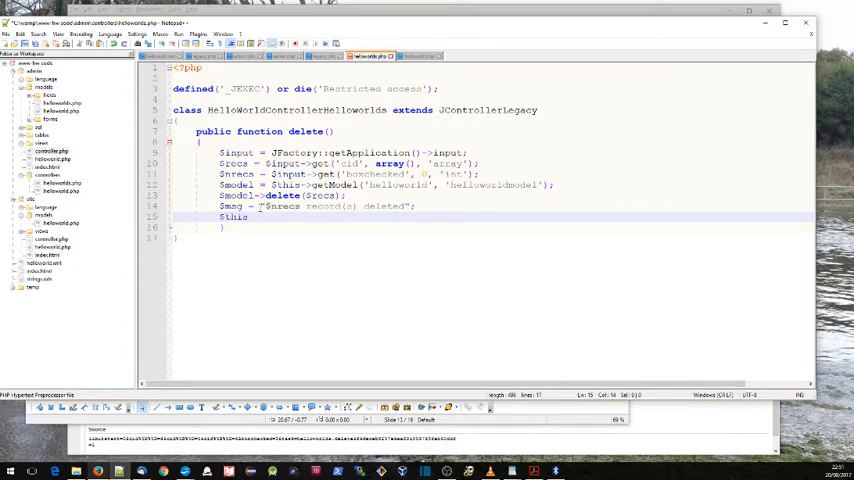
pyautogui.write('->set')
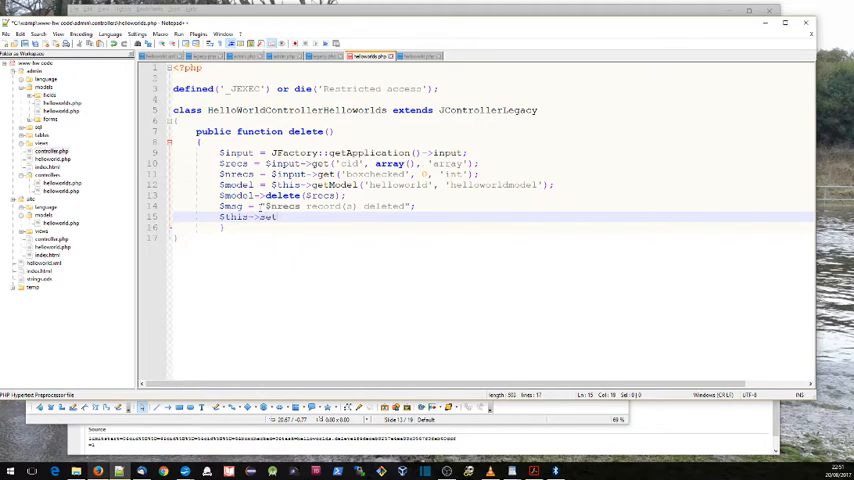
pyautogui.write('Redirect(JRout')
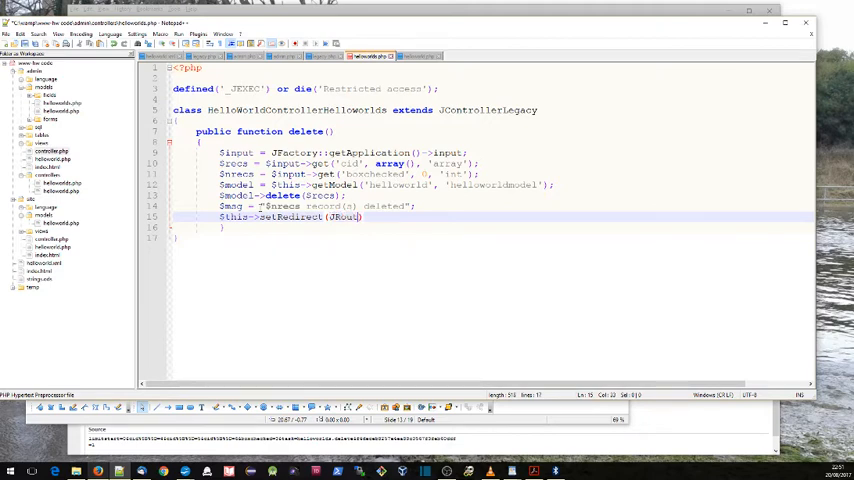
pyautogui.write("::_('")
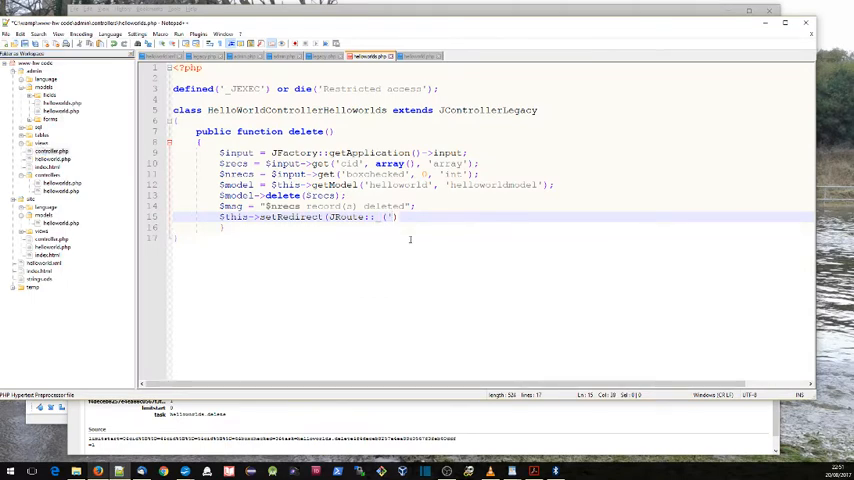
pyautogui.write('index.php?option=com_helloworld&view=helloworlds')
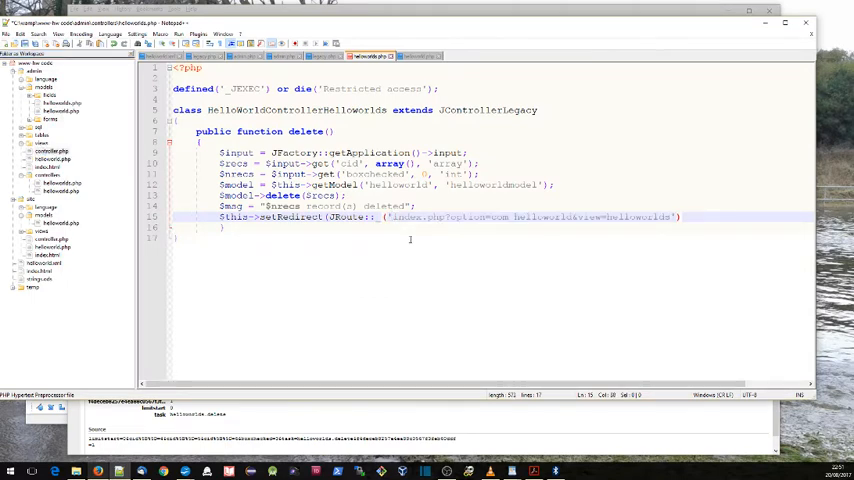
pyautogui.write(', $msg')
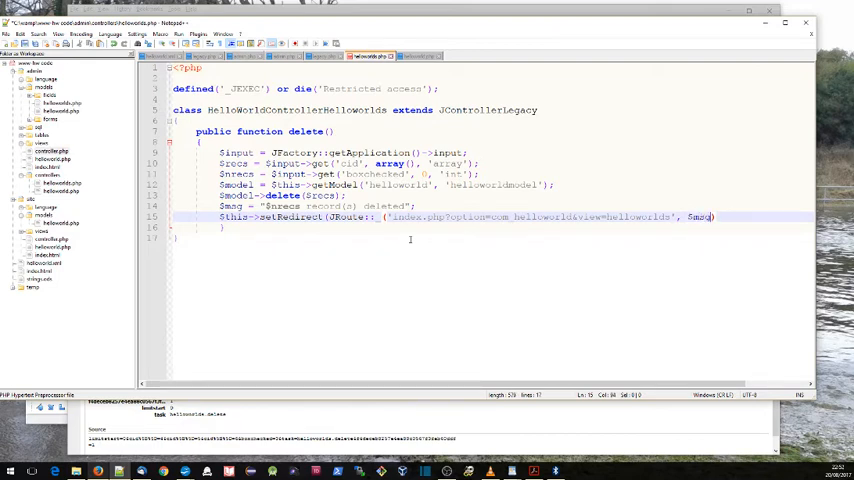
pyautogui.write(';')
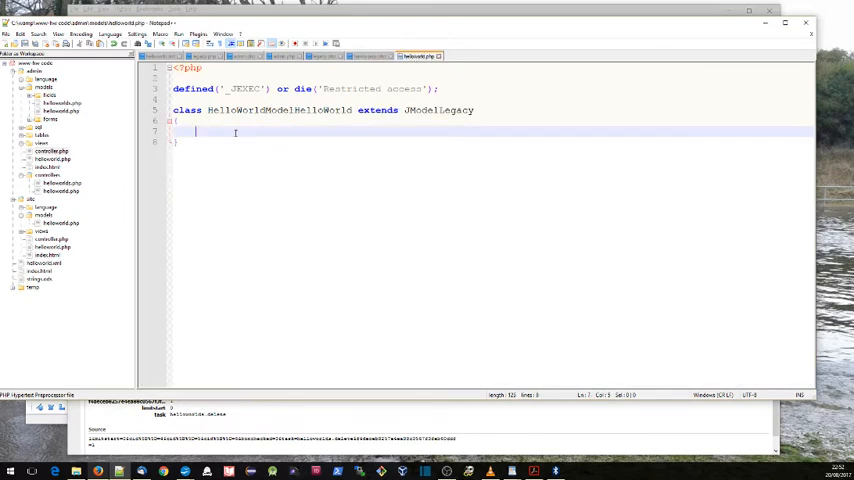
# Add an empty public function delete($recs) {} to the HelloWorld model class.
pyautogui.write('p')
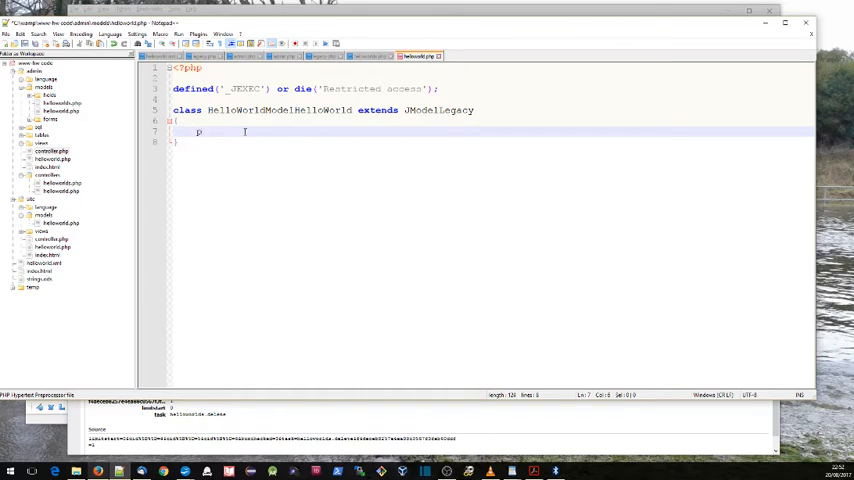
pyautogui.write('public function de')
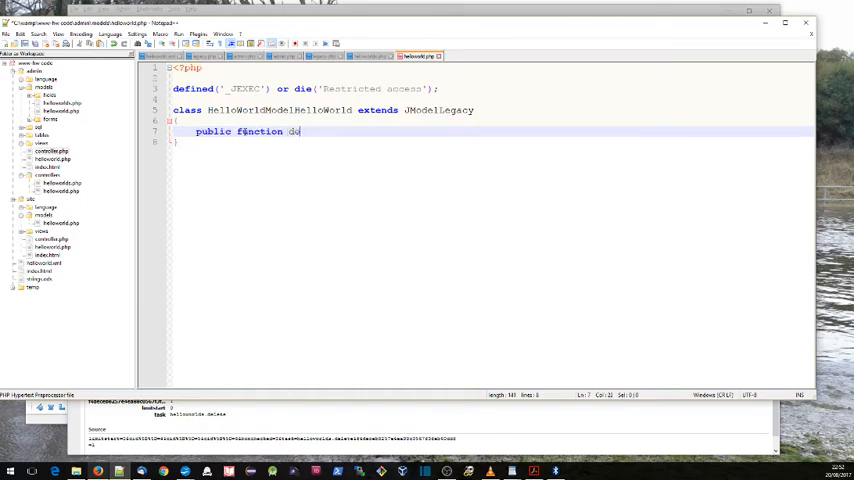
pyautogui.write('lete($i)')
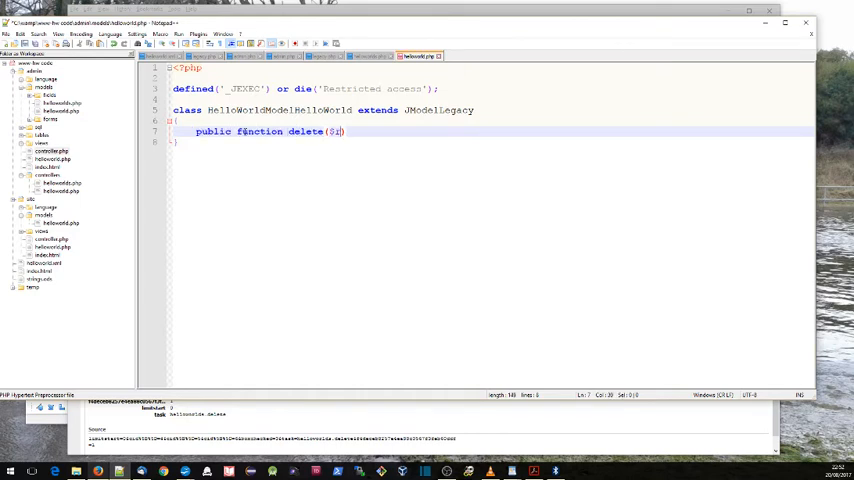
pyautogui.write('recs')
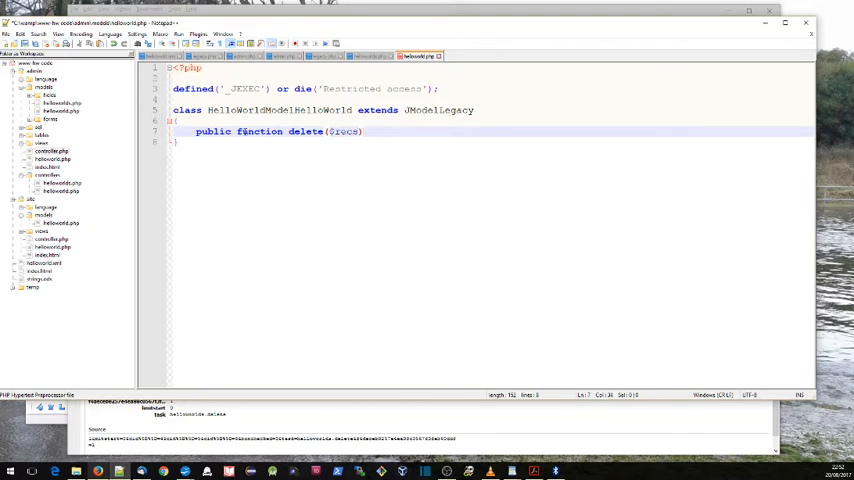
pyautogui.write('{}')
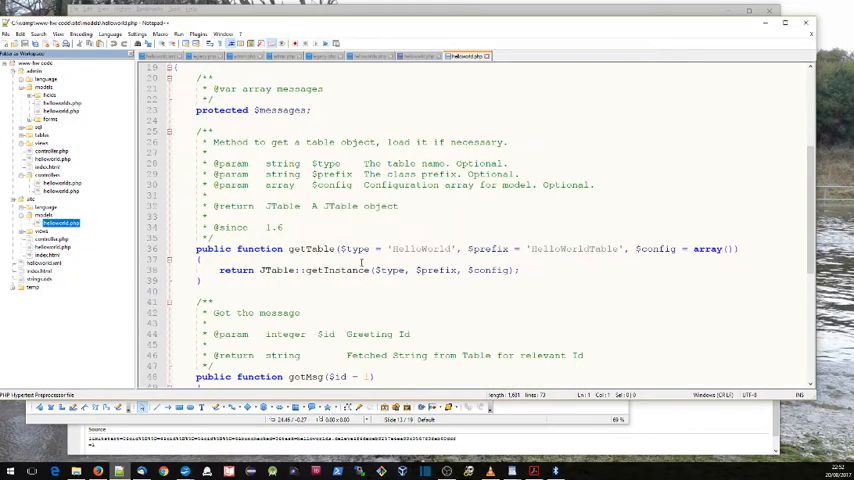
# Start the delete body with $table = $this->getTable() in the HelloWorld model.
pyautogui.scroll(-3)
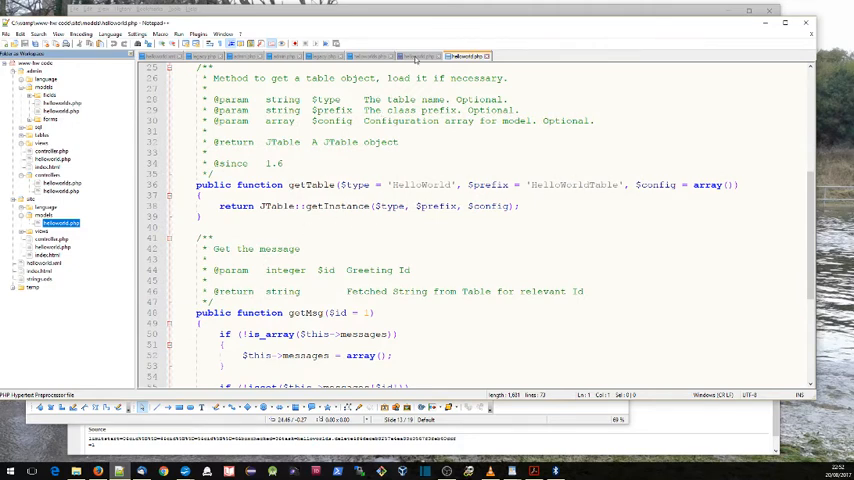
pyautogui.click(418, 56)
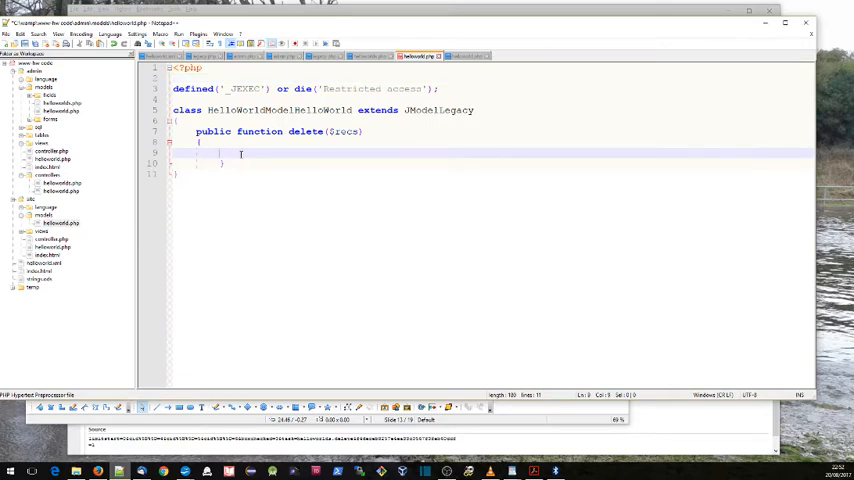
pyautogui.write('$table =')
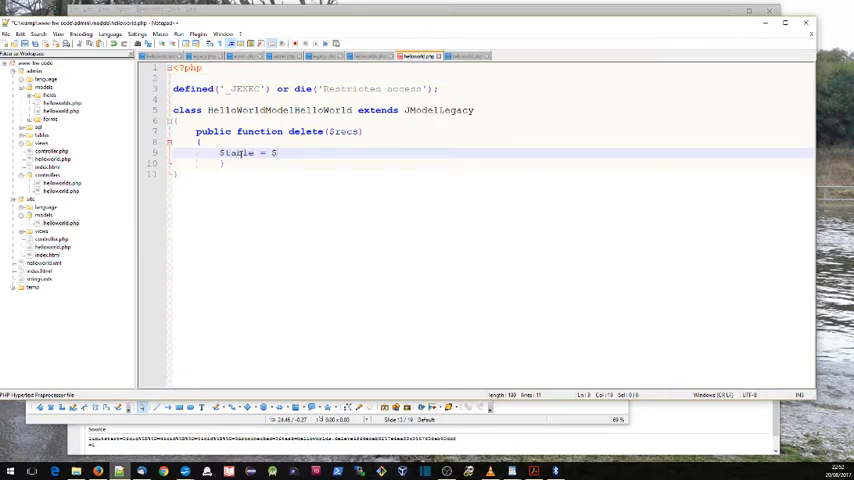
pyautogui.write('$this->getT')
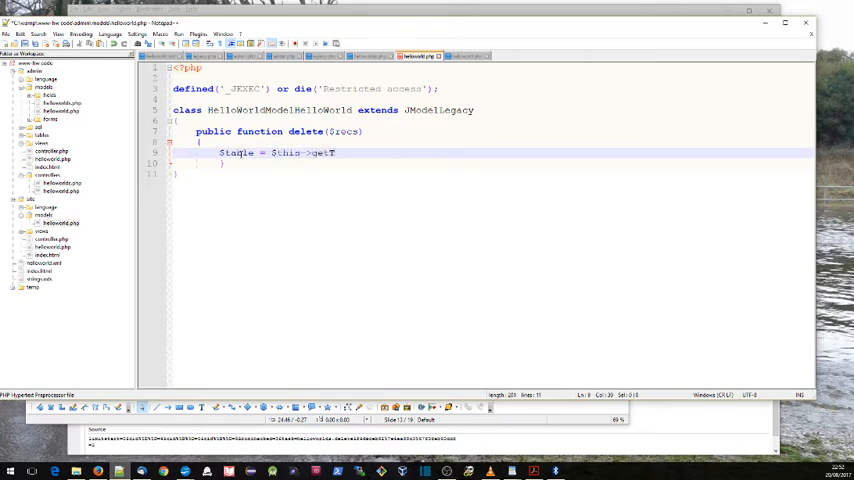
pyautogui.write('able()')
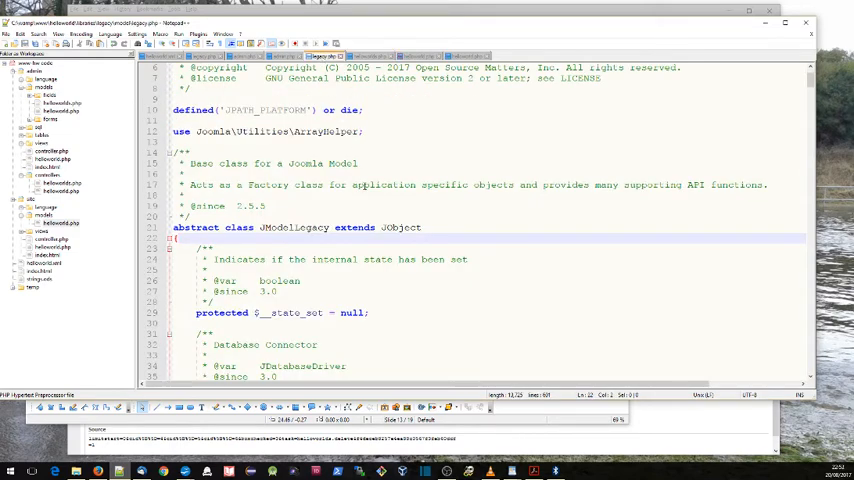
# Look up getTable's definition in legacy.php, then return to the HelloWorld model's delete method.
pyautogui.press('Ctrl+f')
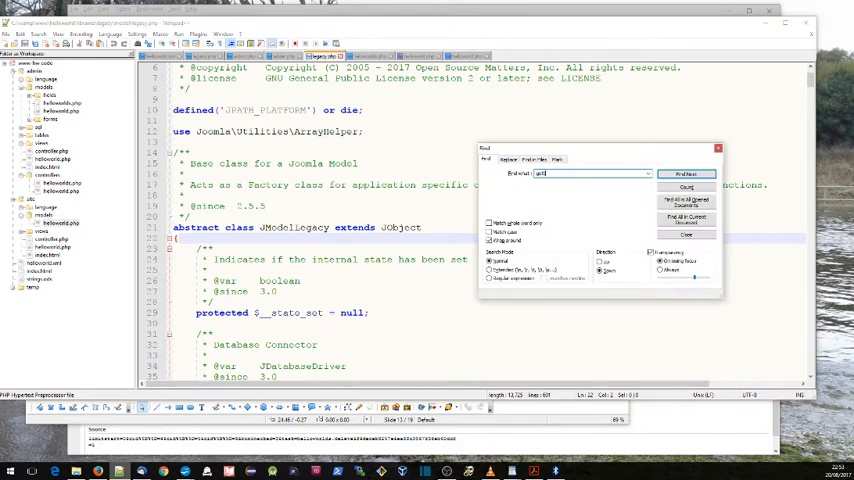
pyautogui.click(686, 172)
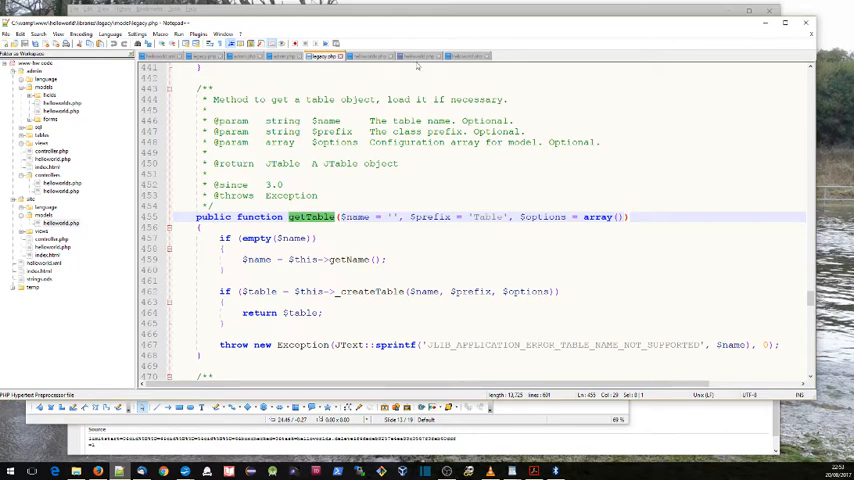
pyautogui.click(420, 56)
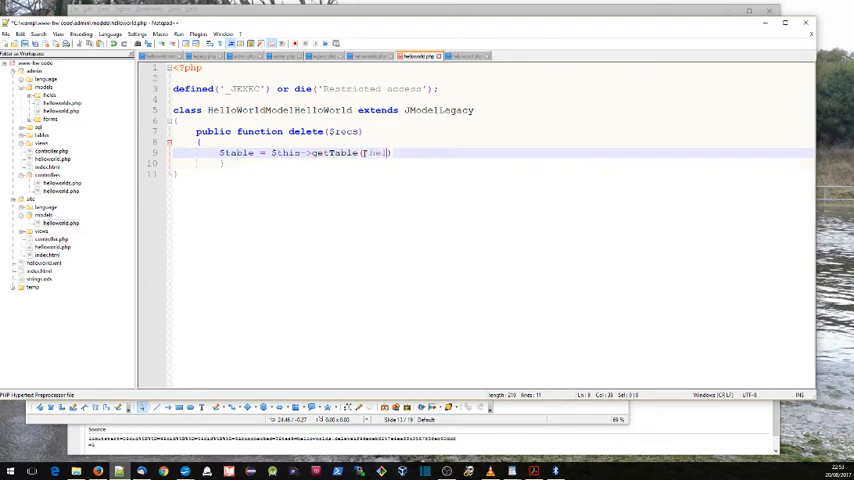
# Fetch the table with getTable('Helloworld','HelloworldTable') and begin a foreach ($pks as $id) loop.
pyautogui.write("helloworld', 'helloworldTable")
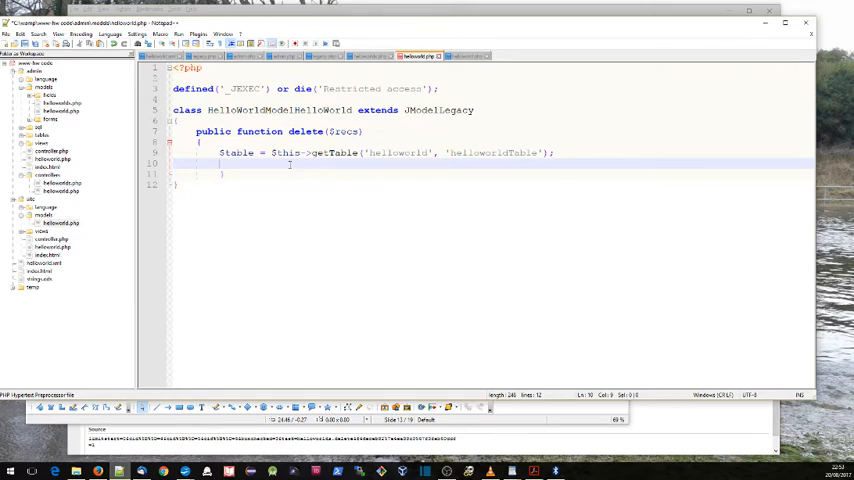
pyautogui.write('foreach ($recs as $id')
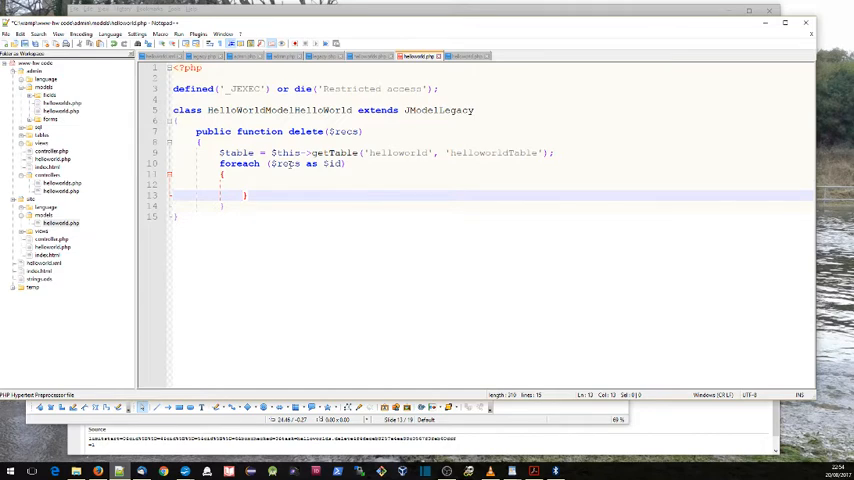
pyautogui.write('$')
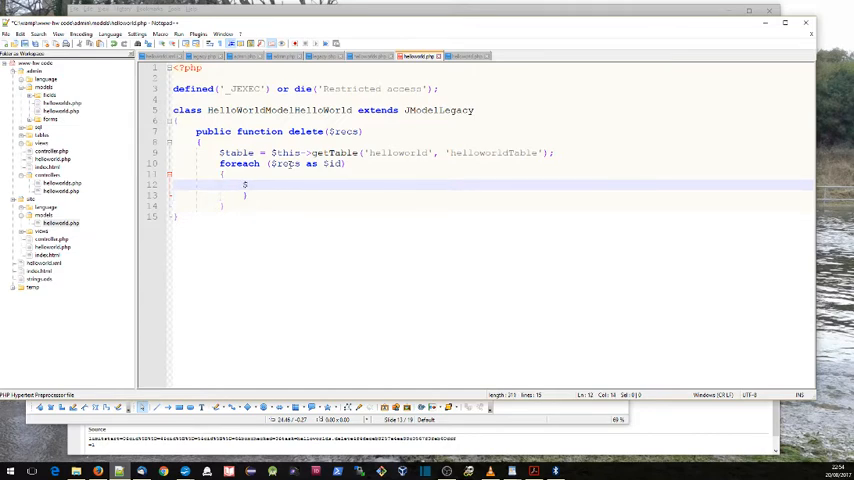
pyautogui.write('table')
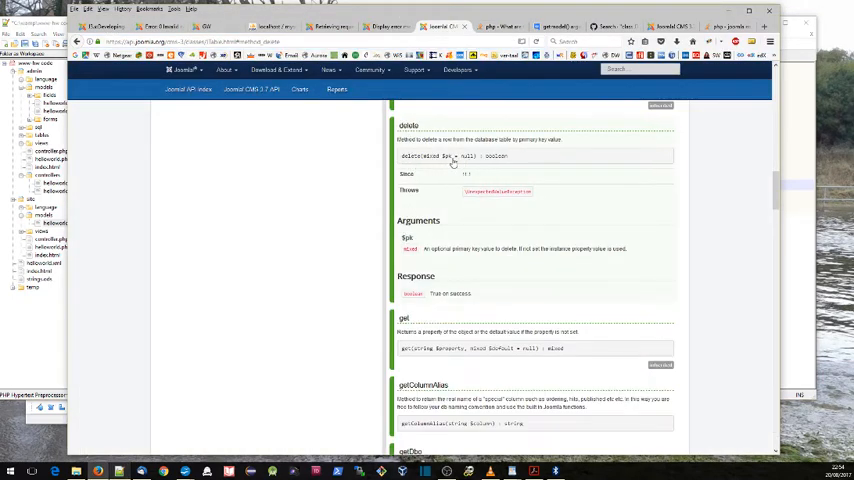
pyautogui.moveTo(308, 206)
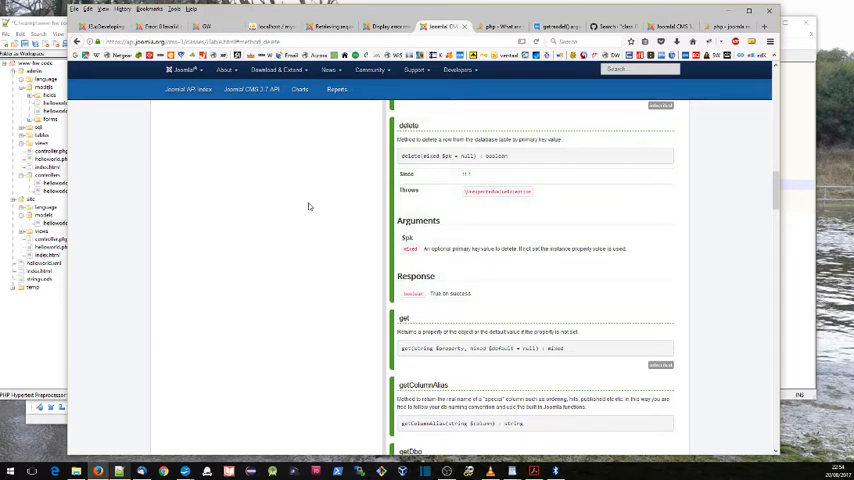
pyautogui.moveTo(56, 380)
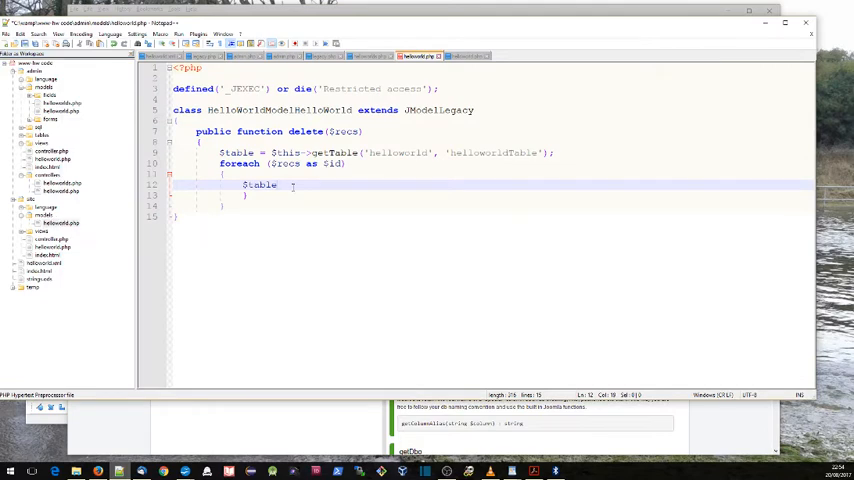
# Call $table->delete($id); inside the foreach loop.
pyautogui.write('->')
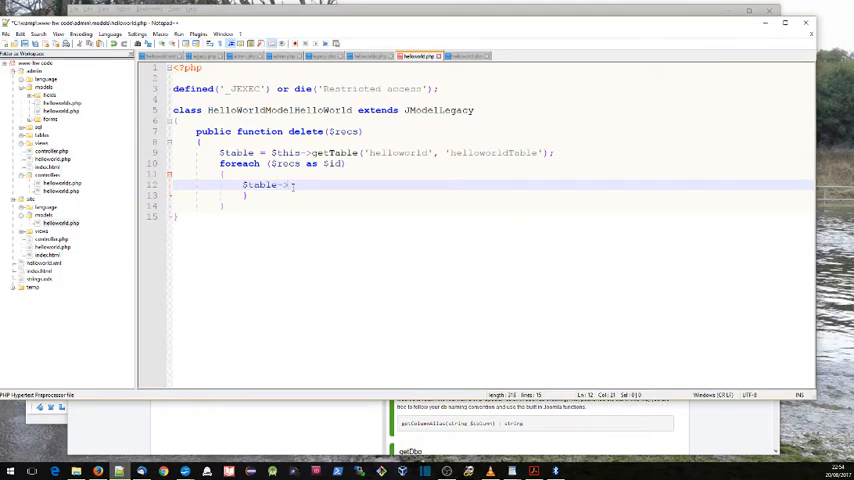
pyautogui.write('delete')
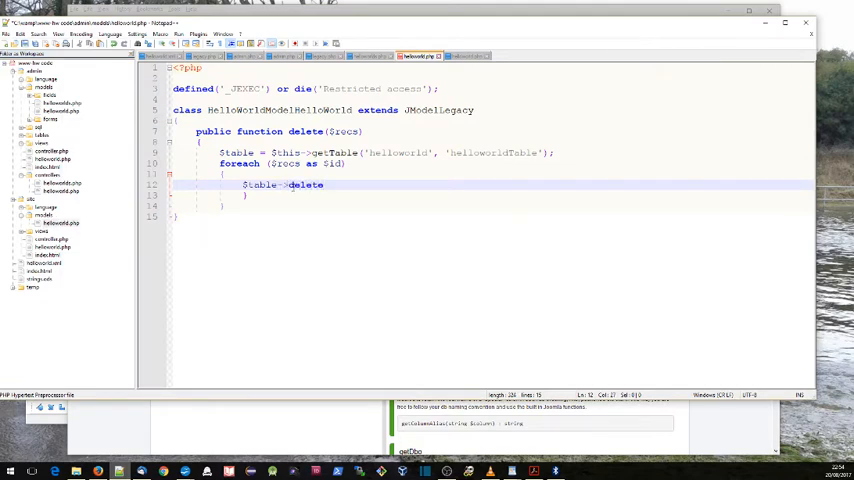
pyautogui.write('($id)')
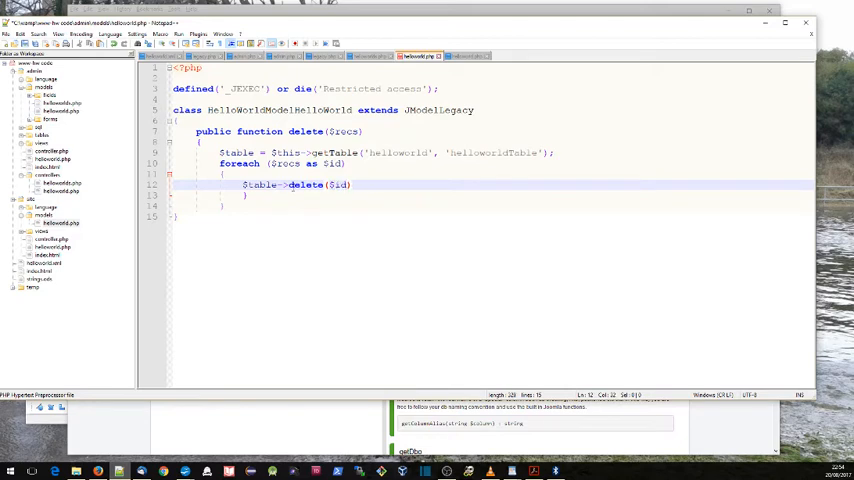
pyautogui.write(';')
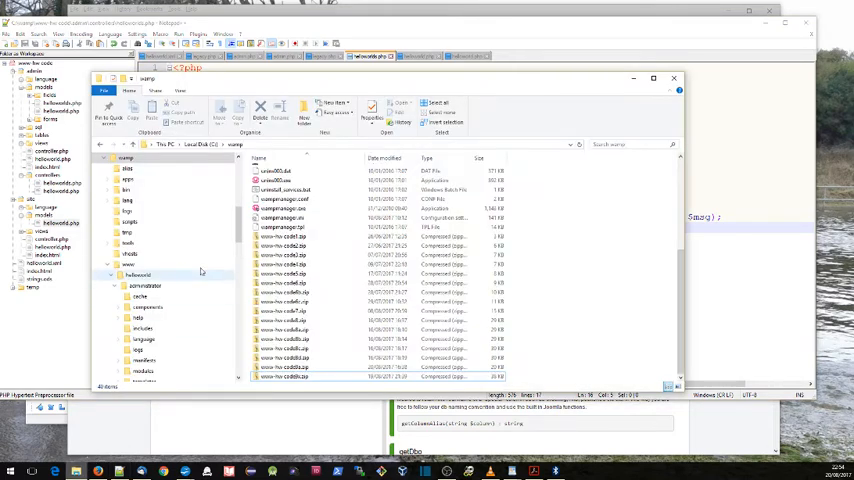
# Compress the component folder into a zipped archive via Send to > Compressed folder.
pyautogui.scroll(-3)
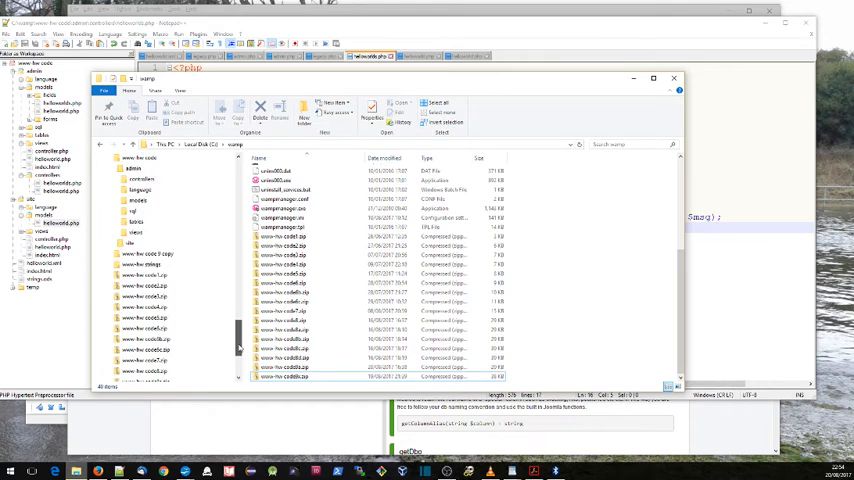
pyautogui.rightClick(132, 160)
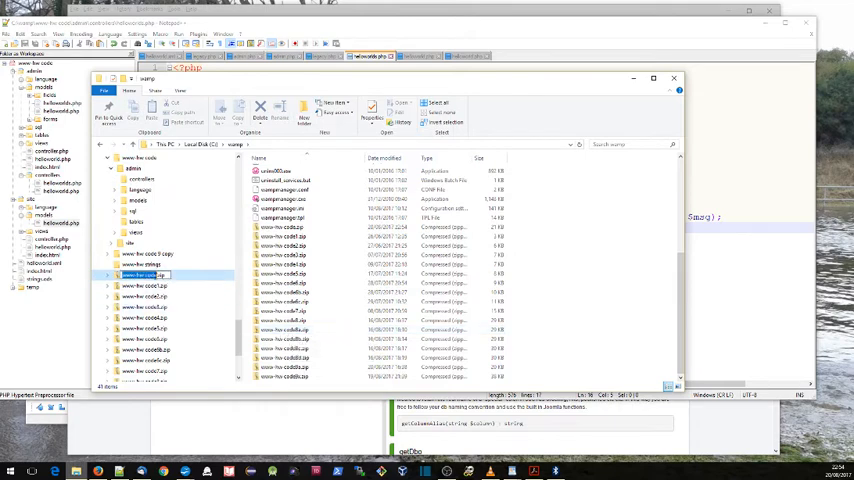
pyautogui.click(144, 276)
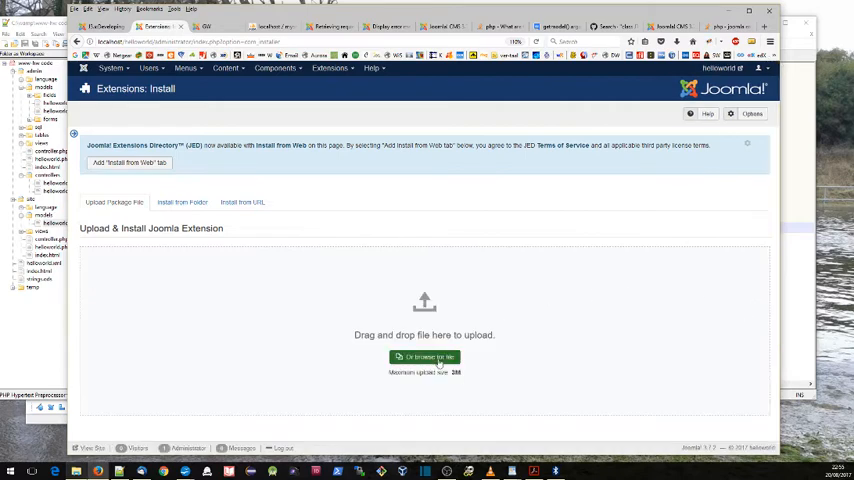
# Browse for a package file and pick the component zip for upload.
pyautogui.click(424, 356)
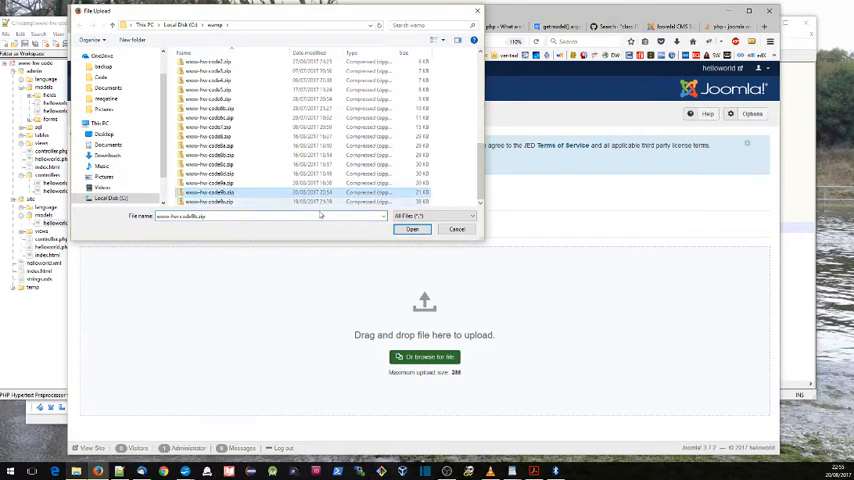
pyautogui.click(412, 228)
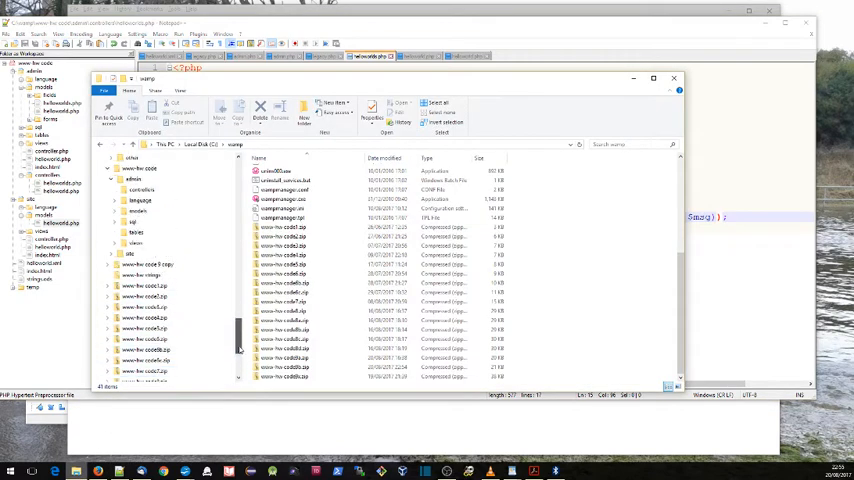
pyautogui.rightClick(144, 180)
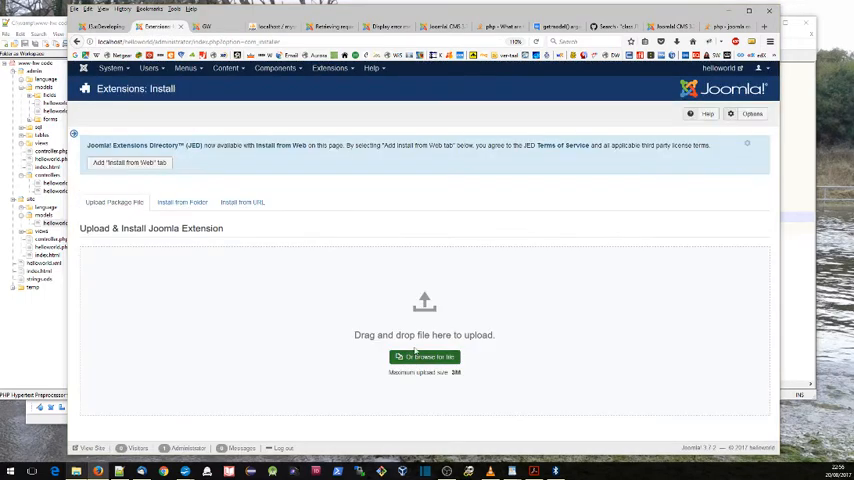
# Install the chosen component zip package from the Extensions: Install page.
pyautogui.click(424, 356)
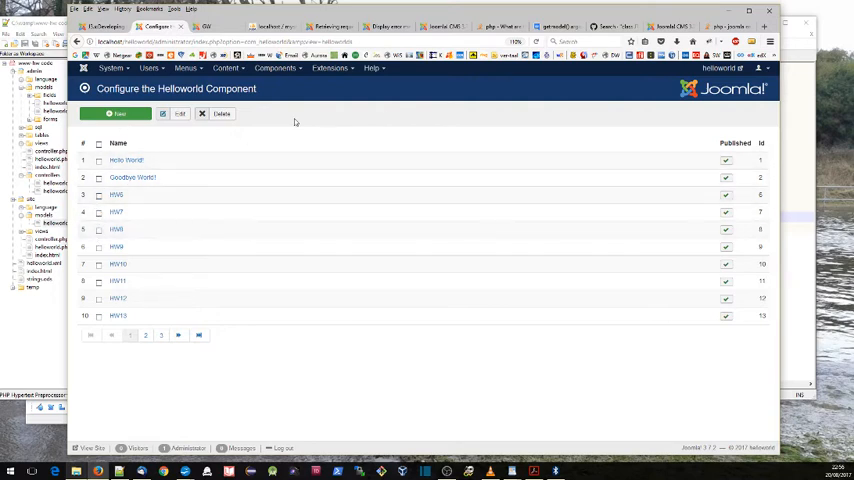
pyautogui.moveTo(266, 136)
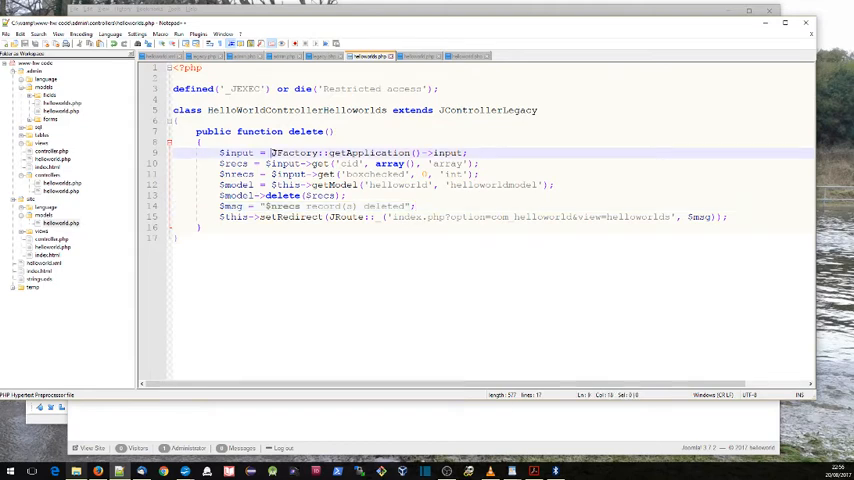
# Queue the message with JFactory::getApplication()->enqueueMessage($msg); in the controller's delete action.
pyautogui.moveTo(268, 152); pyautogui.dragTo(428, 152)
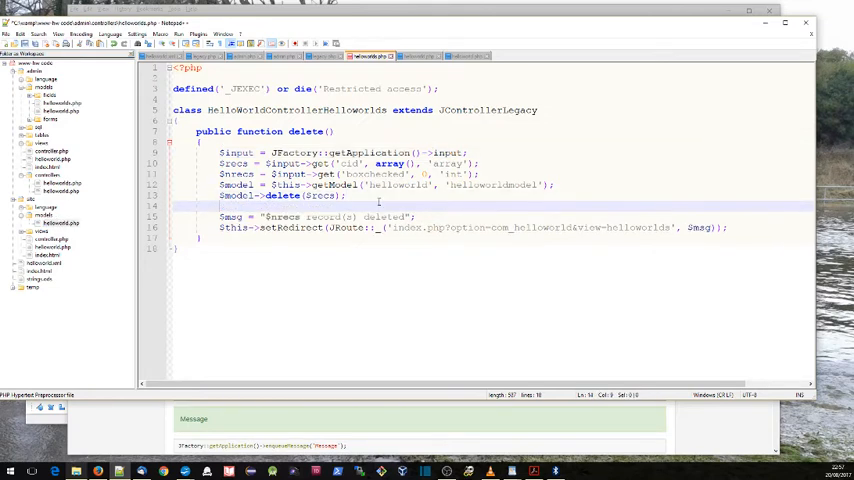
pyautogui.write('JFactory::getApplication() ->')
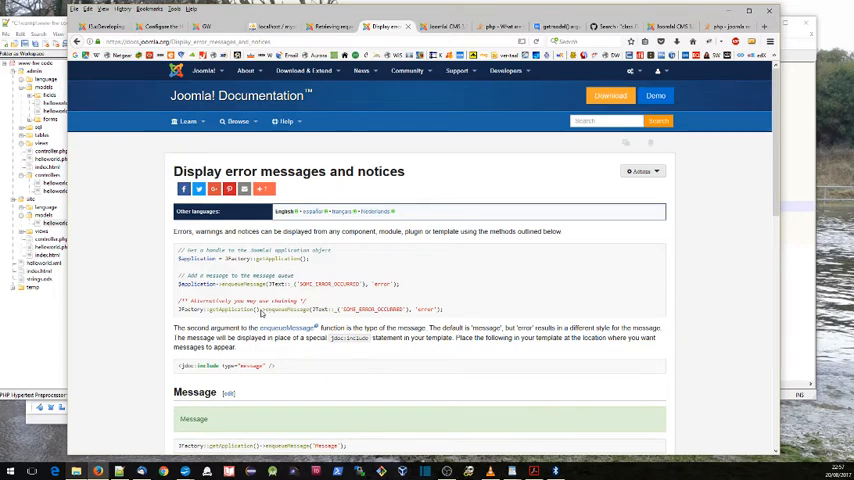
pyautogui.doubleClick(284, 308)
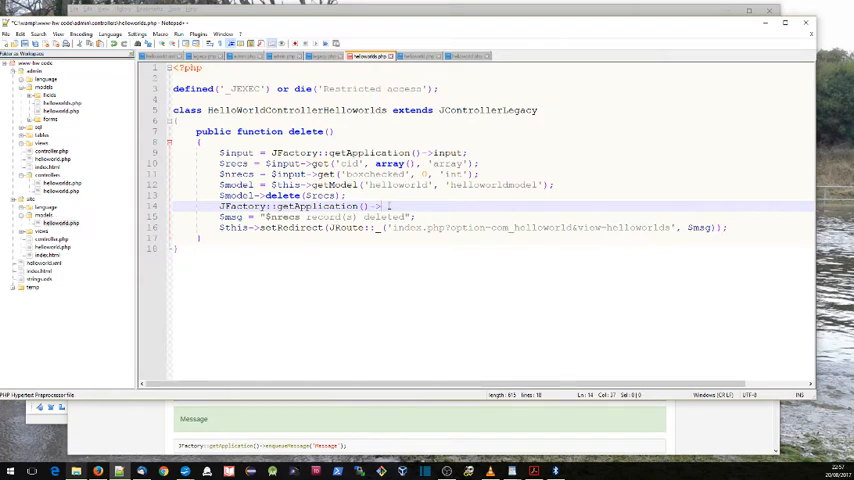
pyautogui.write('enqueueMessage($m')
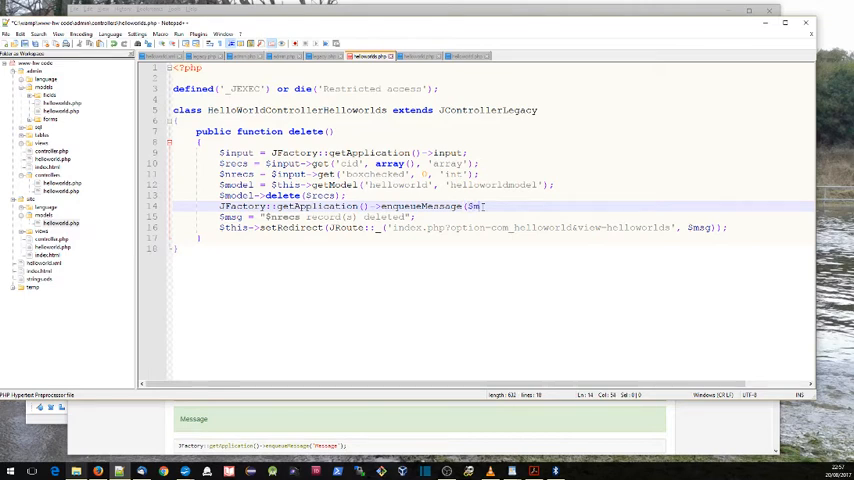
pyautogui.write('sg);')
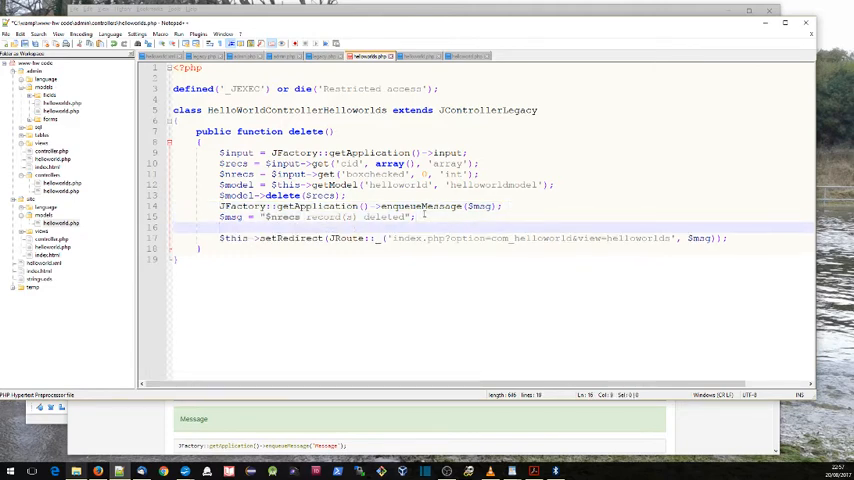
pyautogui.write('JFactory::getApplication()->enqueueMessage($msg);')
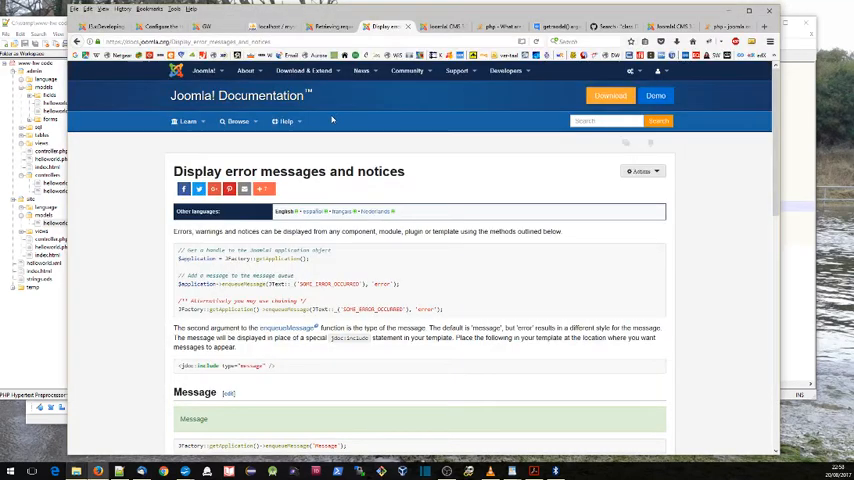
# Reinstall the updated helloworld zip package via Extensions > Manage > Install and return to the Helloworld list.
pyautogui.click(330, 68)
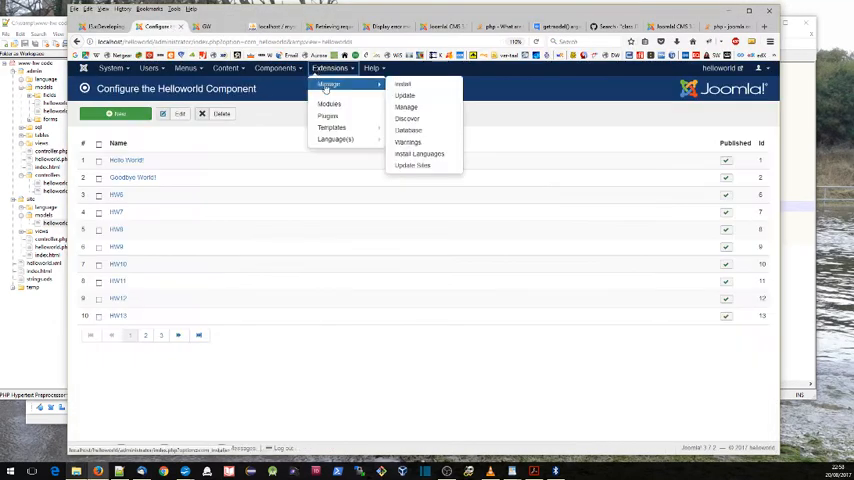
pyautogui.click(402, 84)
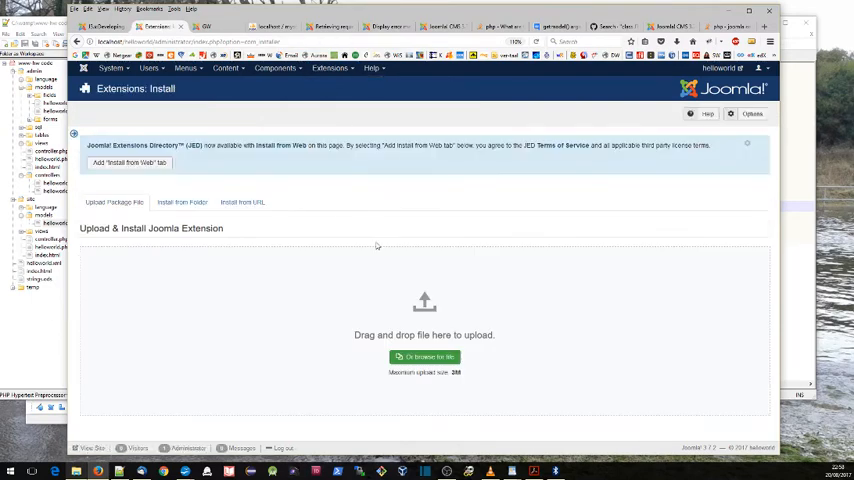
pyautogui.click(424, 356)
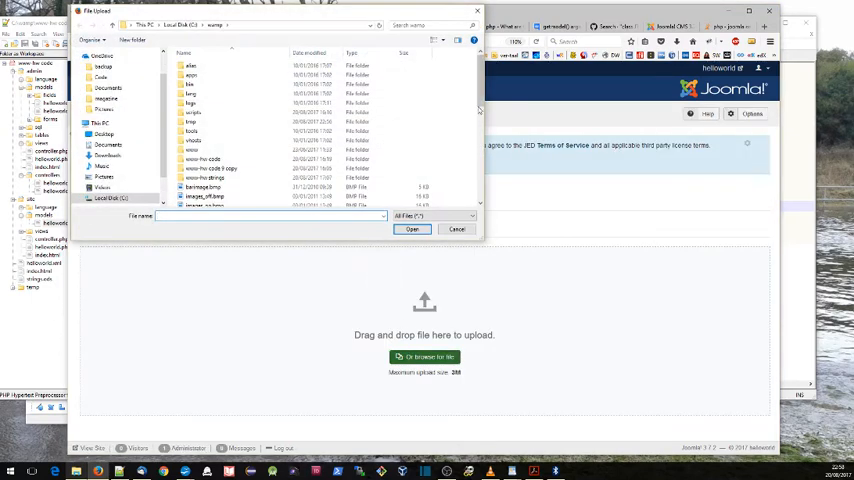
pyautogui.click(210, 192)
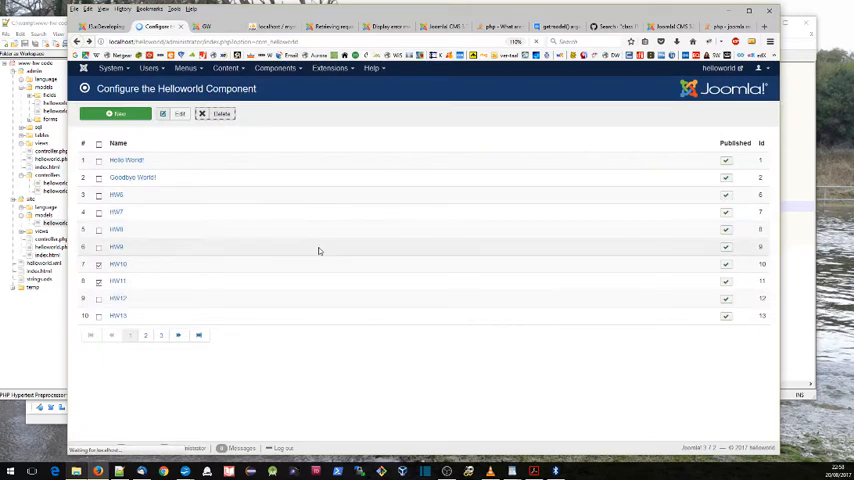
pyautogui.click(220, 112)
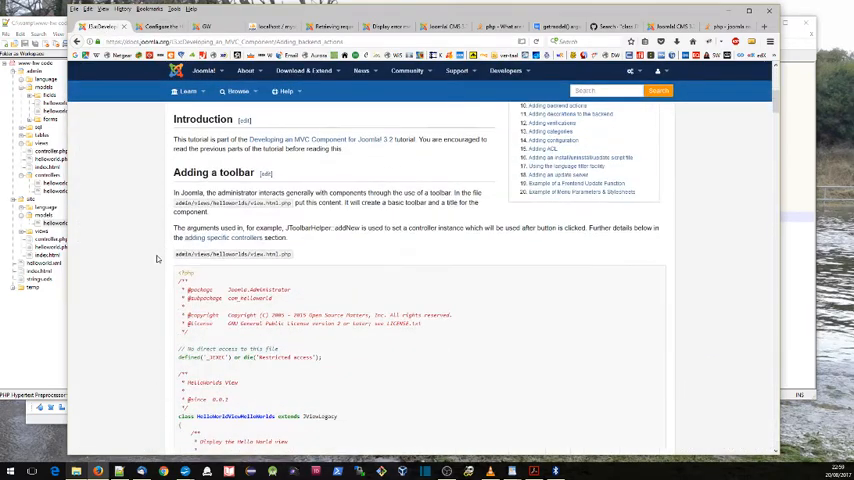
# Review the helloworlds admin controller extending JControllerLegacy against the tutorial's JControllerAdmin example.
pyautogui.scroll(-3)
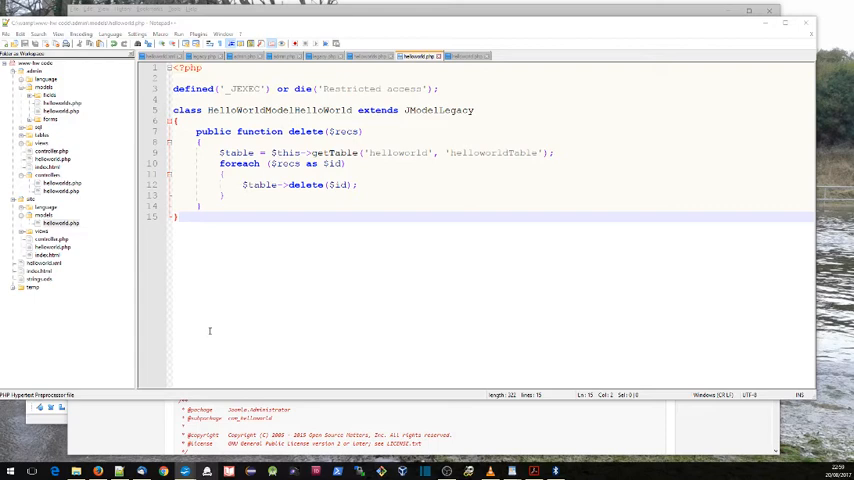
pyautogui.moveTo(246, 308)
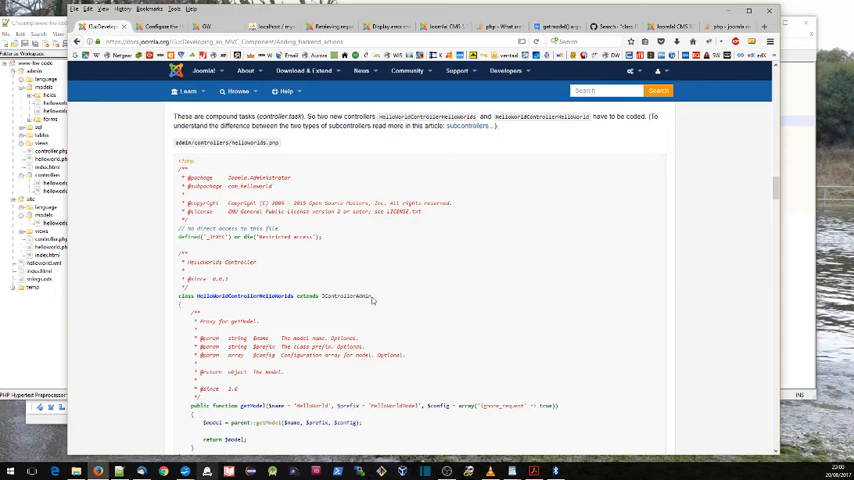
pyautogui.moveTo(28, 352)
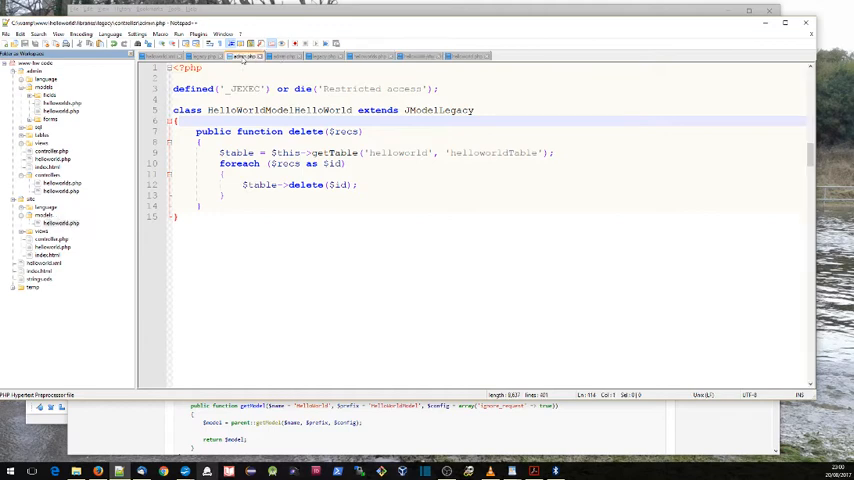
pyautogui.scroll(-3)
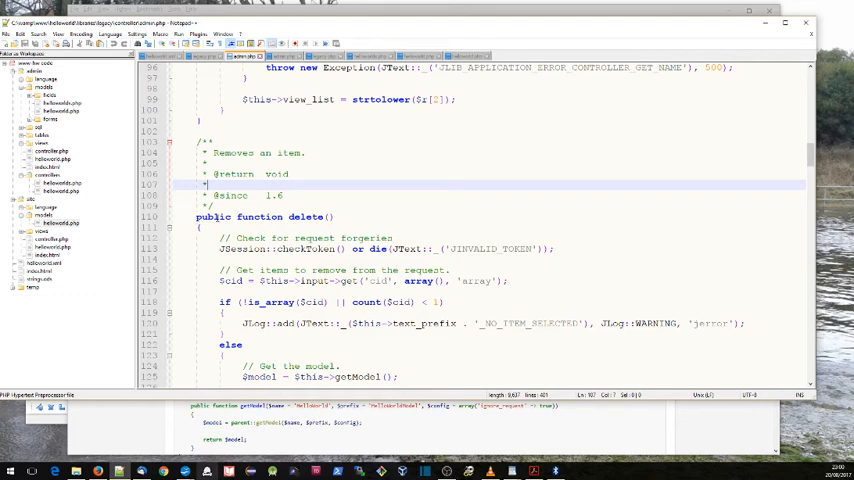
pyautogui.click(288, 56)
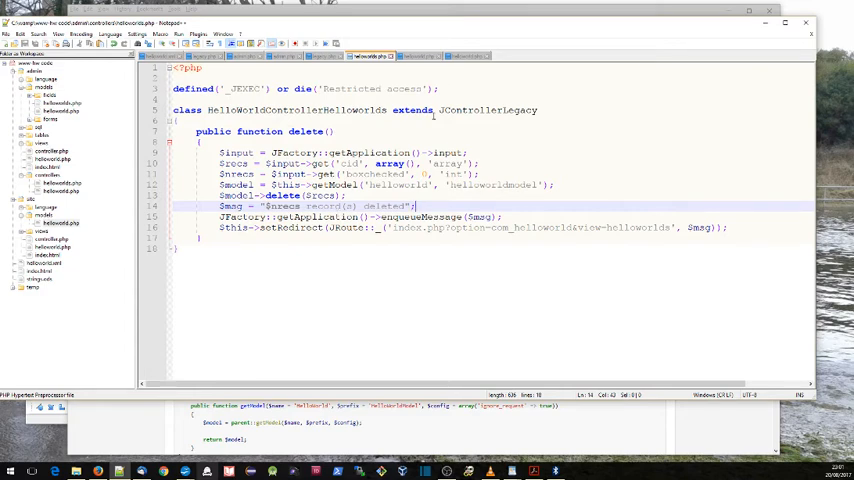
pyautogui.click(500, 28)
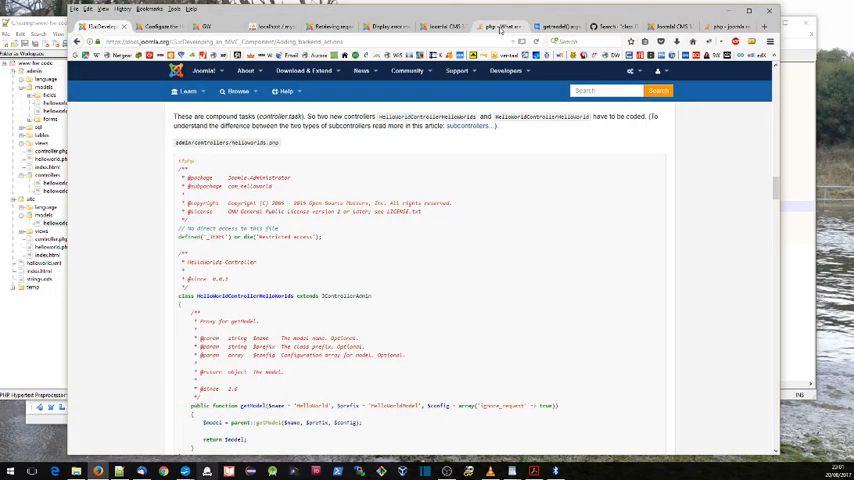
# View the Stack Overflow answer's class diagram comparing Joomla model types.
pyautogui.click(500, 28)
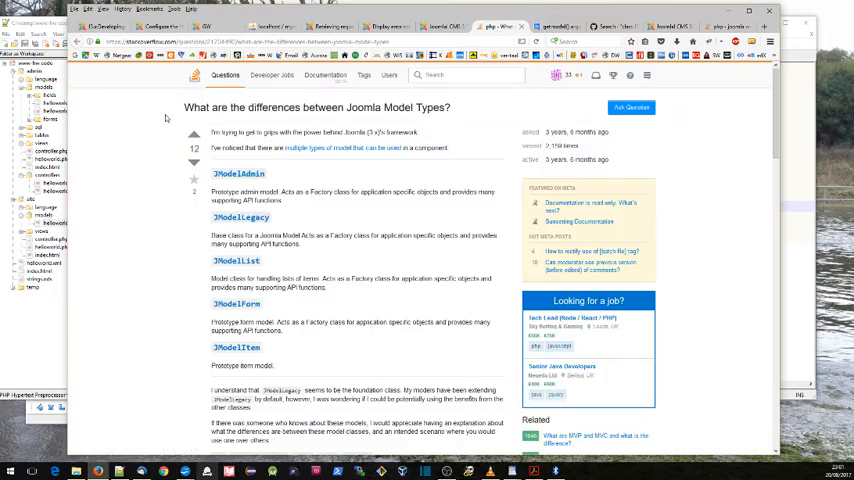
pyautogui.moveTo(166, 120)
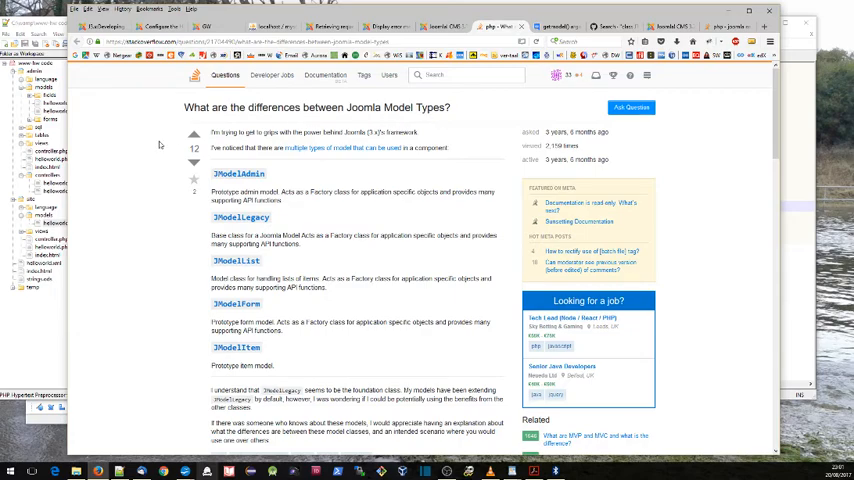
pyautogui.scroll(-3)
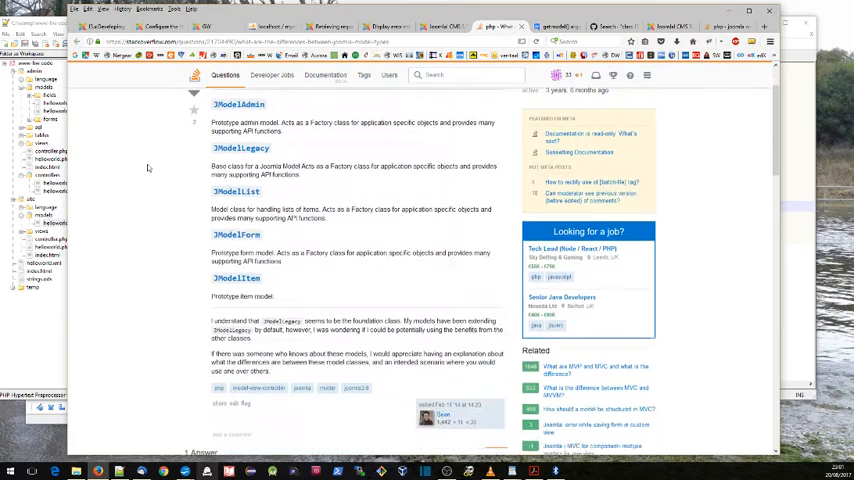
pyautogui.scroll(-3)
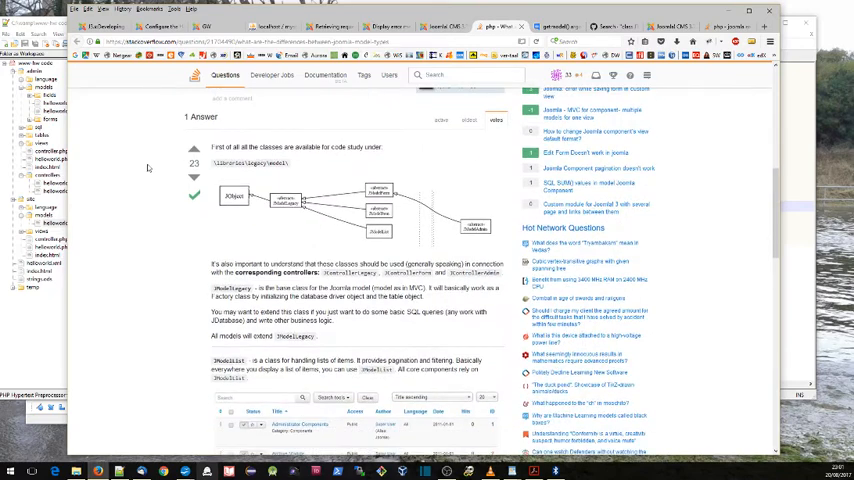
pyautogui.moveTo(288, 208)
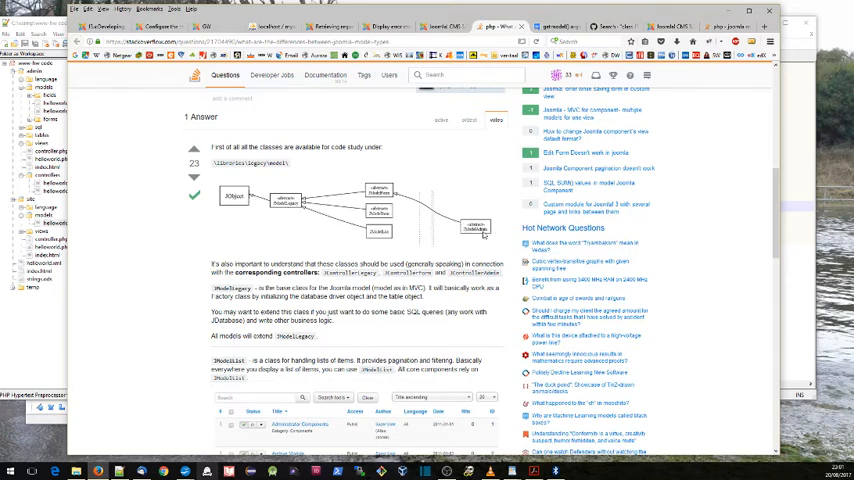
pyautogui.moveTo(482, 234)
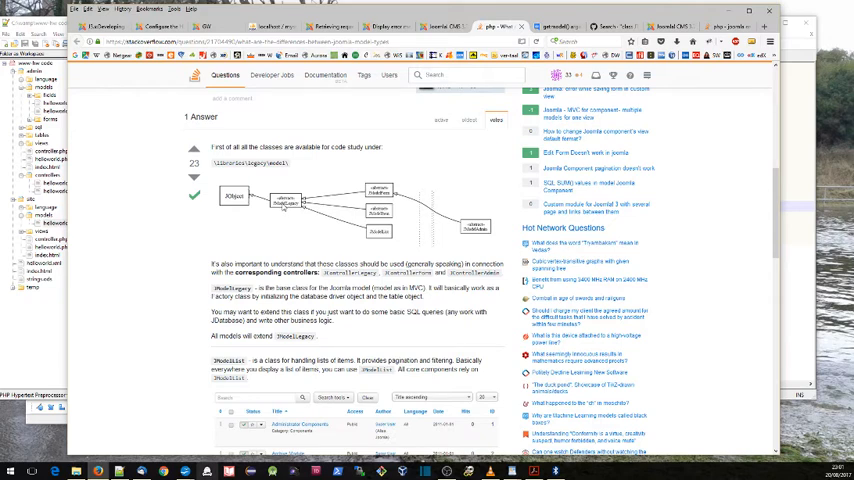
pyautogui.moveTo(298, 210)
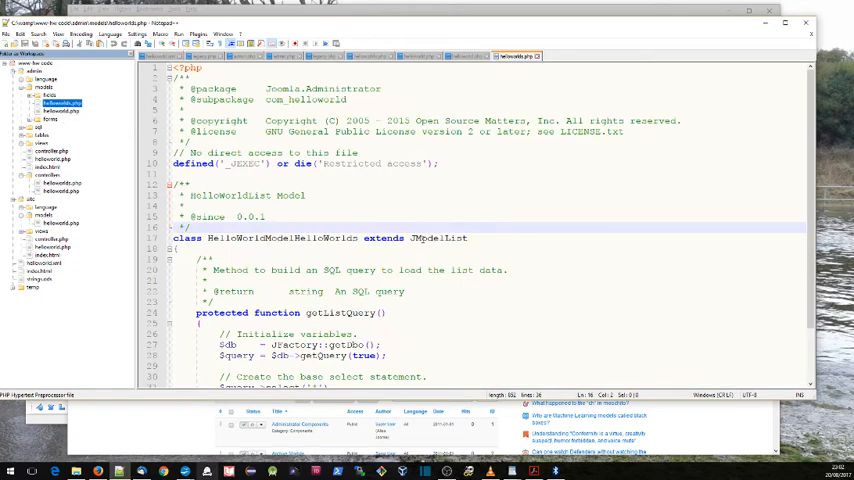
# Confirm the helloworlds list model extends JModelList and return to the tutorial page.
pyautogui.doubleClick(438, 238)
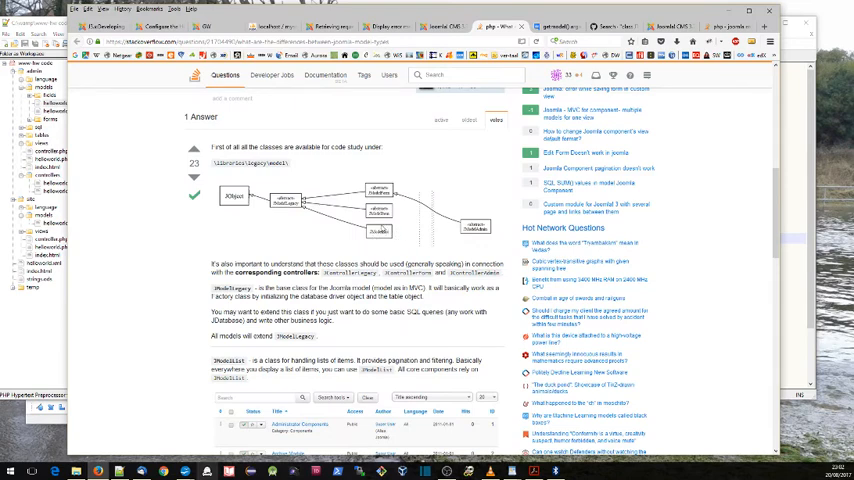
pyautogui.moveTo(378, 230)
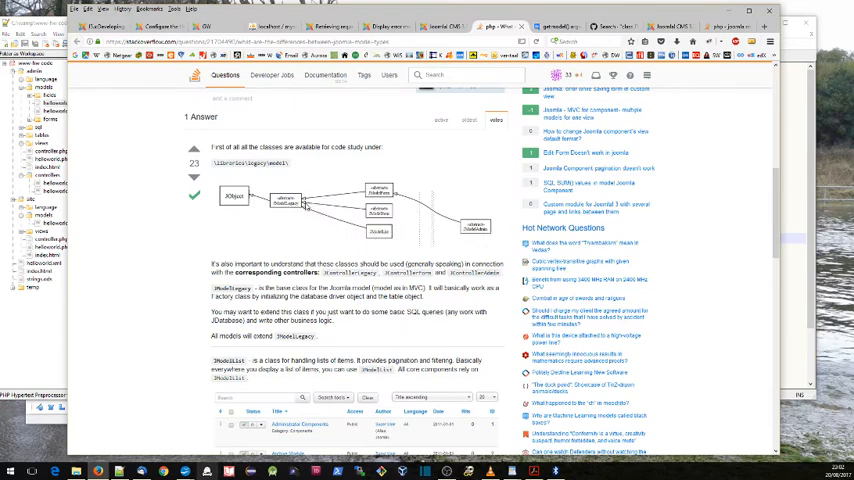
pyautogui.moveTo(512, 224)
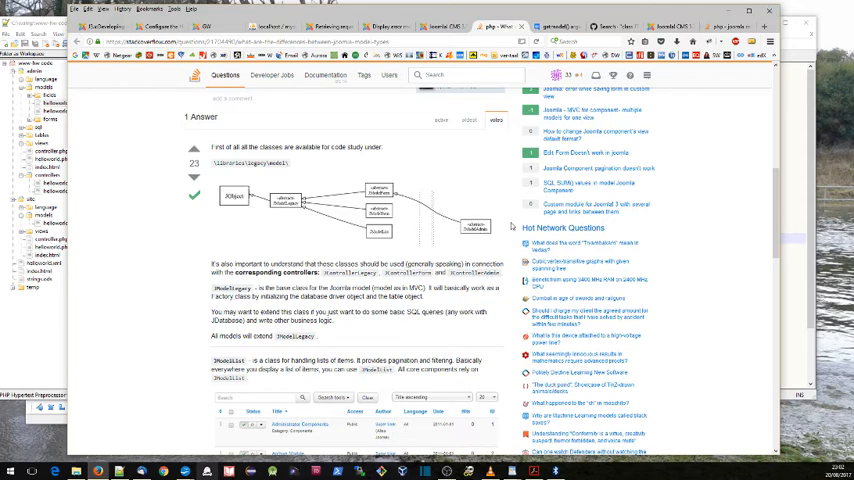
pyautogui.moveTo(512, 224)
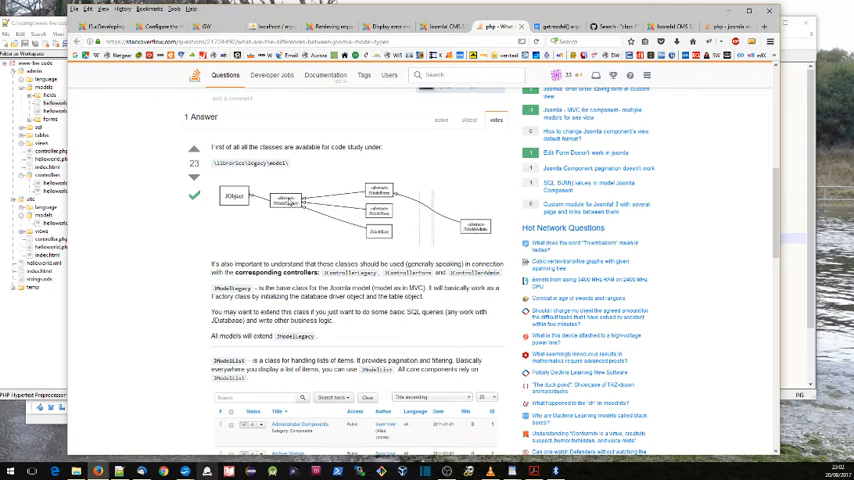
pyautogui.moveTo(292, 220)
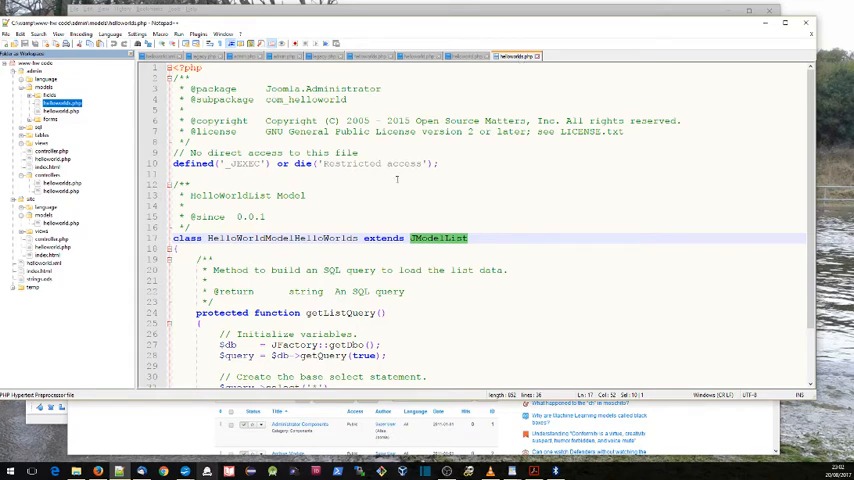
pyautogui.moveTo(380, 192)
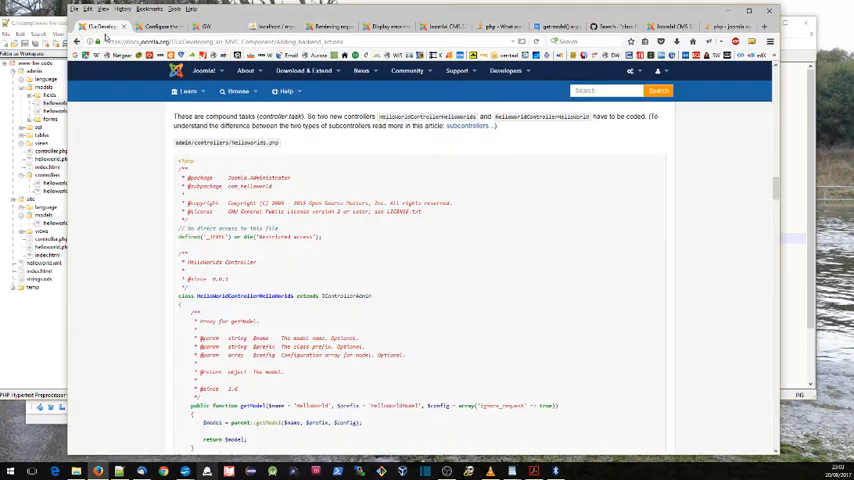
pyautogui.scroll(-3)
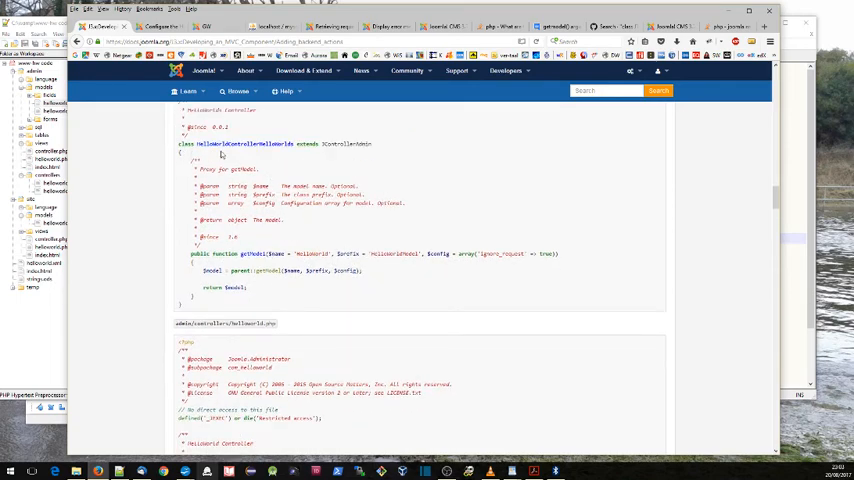
pyautogui.moveTo(152, 284)
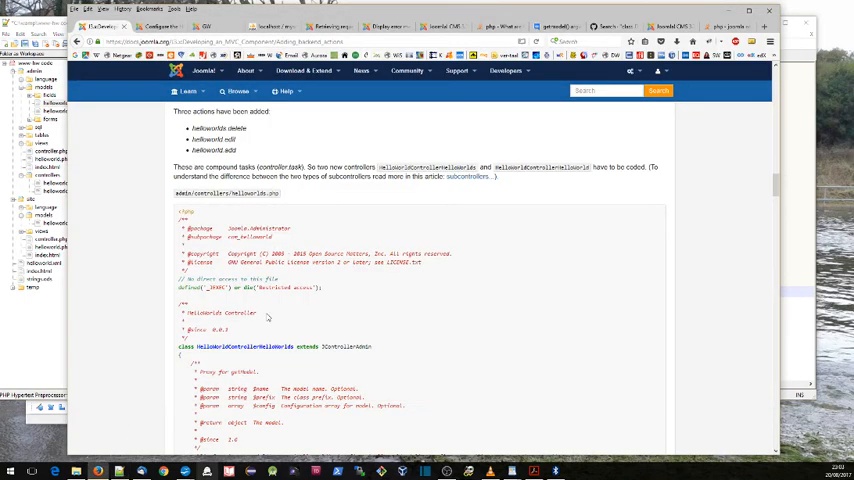
pyautogui.scroll(-3)
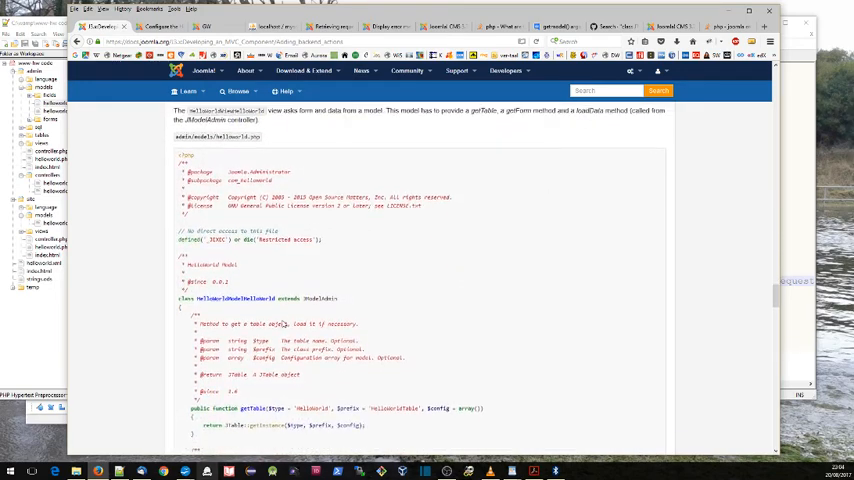
pyautogui.scroll(-3)
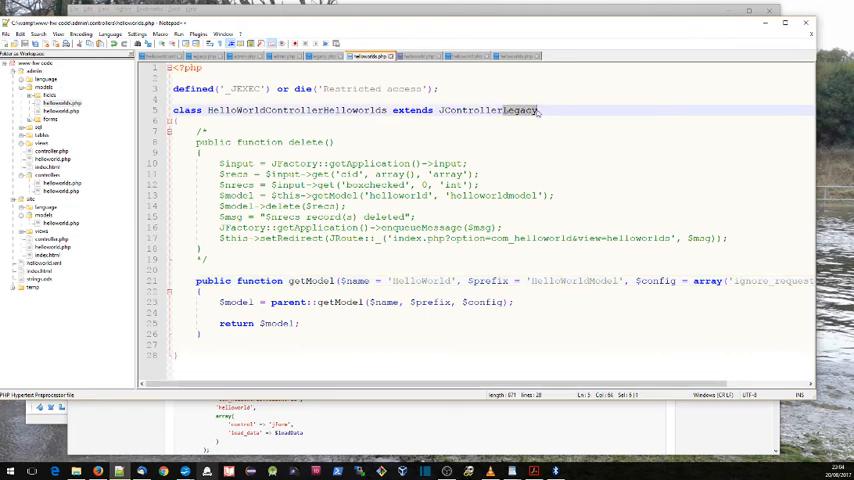
# Change the helloworlds controller to extend JControllerAdmin instead of JControllerLegacy.
pyautogui.write('Admin')
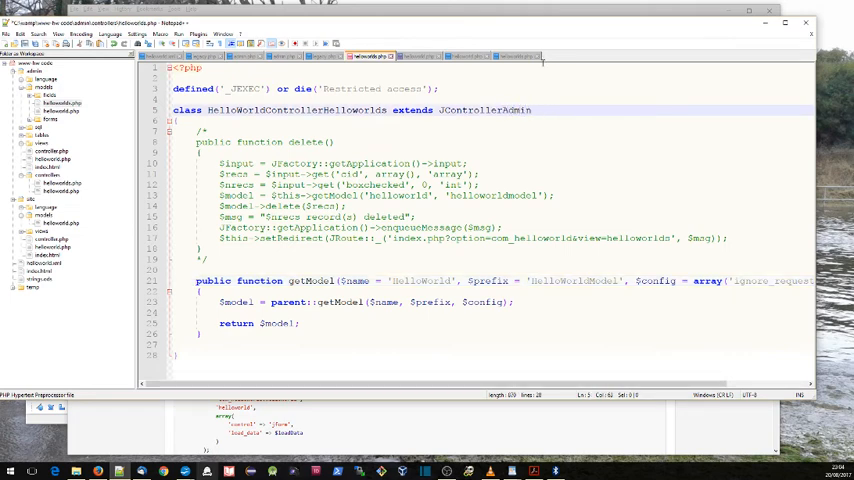
pyautogui.click(418, 56)
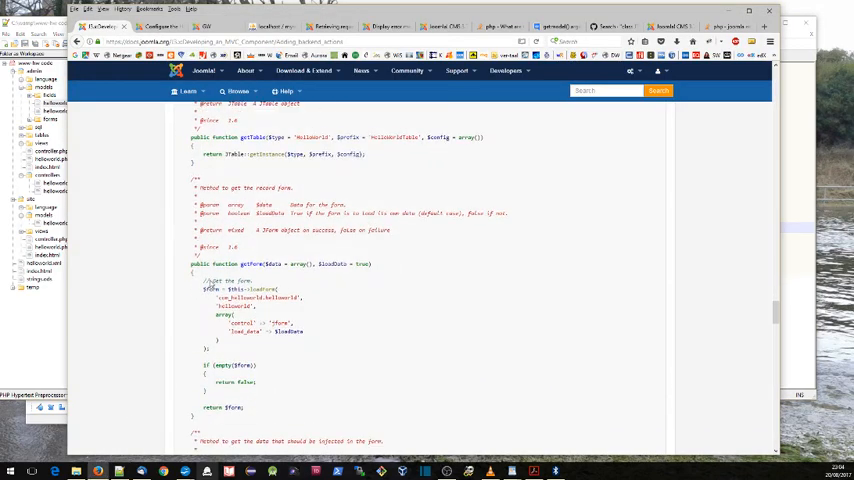
# Add the signature public function getForm($data = array(), $loadData = true) below getTable in the model.
pyautogui.tripleClick(280, 264)
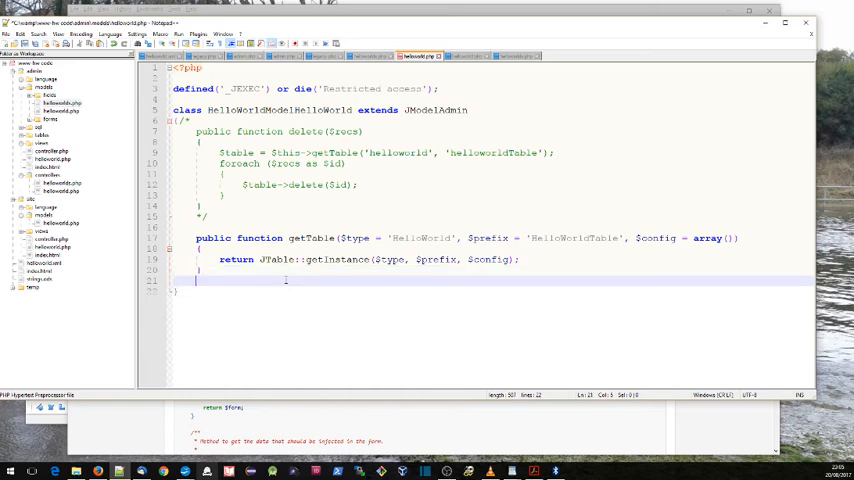
pyautogui.write('public function getForm($data = array(), $loadData = true)')
pyautogui.write('{}')
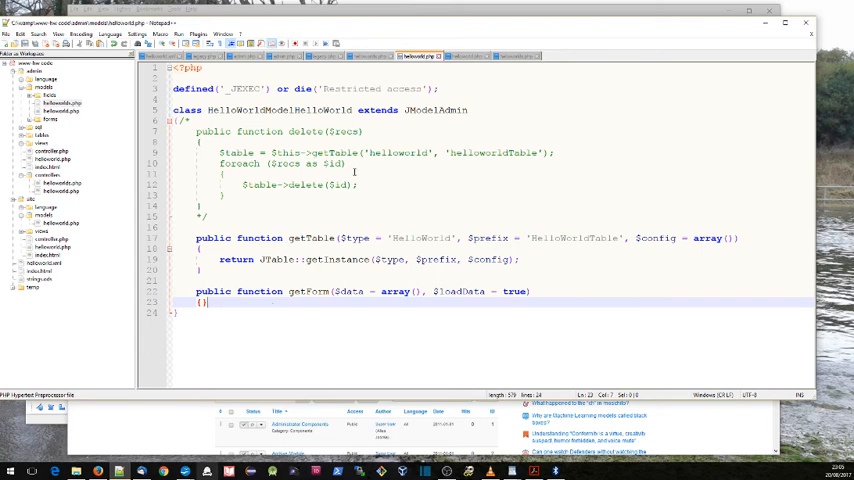
pyautogui.moveTo(460, 58)
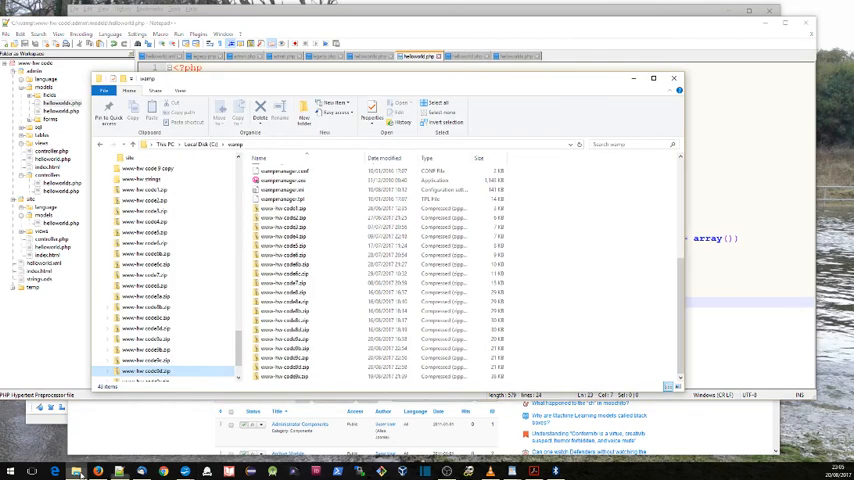
# Select the newest zipped helloworld component package in File Explorer.
pyautogui.click(150, 212)
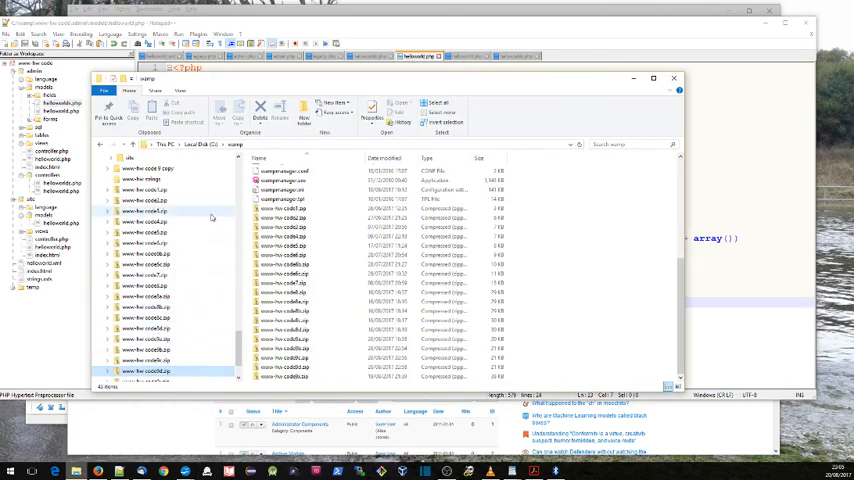
pyautogui.click(108, 284)
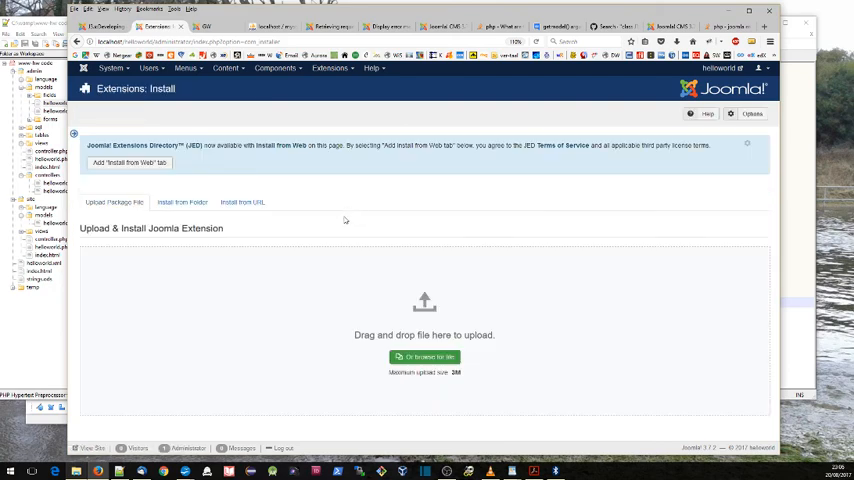
# Delete a checked message from the Helloworld list and confirm the deletion.
pyautogui.click(424, 356)
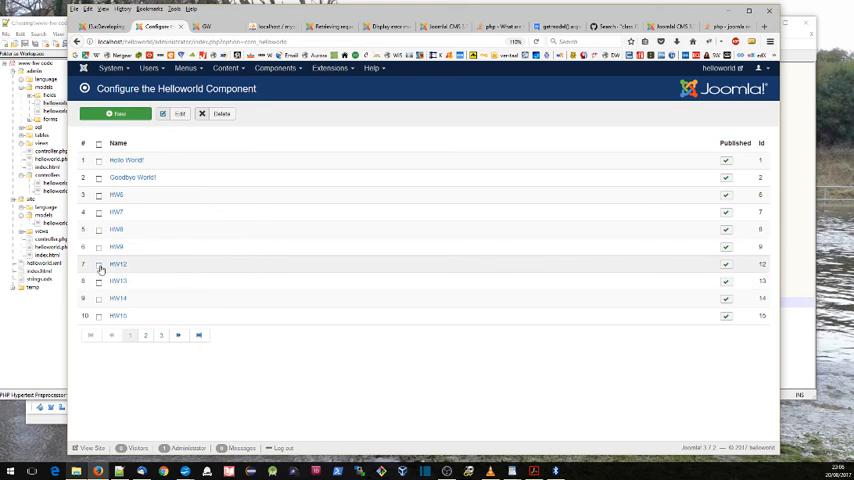
pyautogui.click(220, 112)
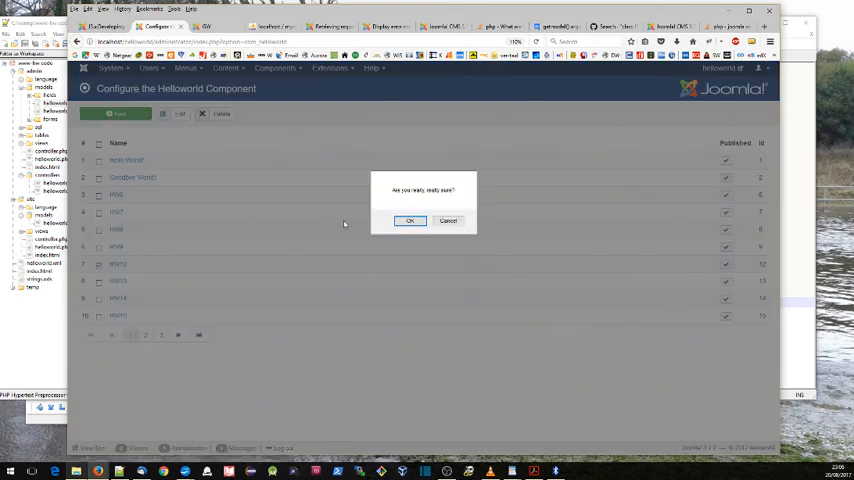
pyautogui.click(408, 220)
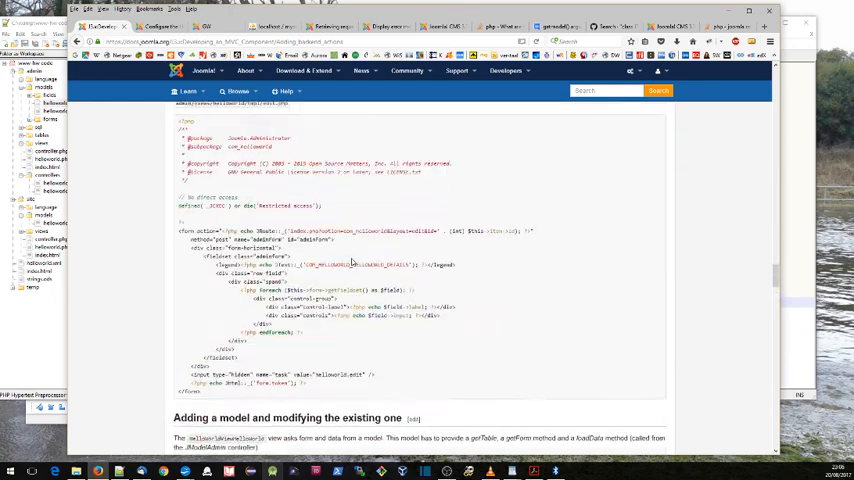
# Look up getModel's ignore_request argument, landing on the Google Groups discussion.
pyautogui.scroll(-3)
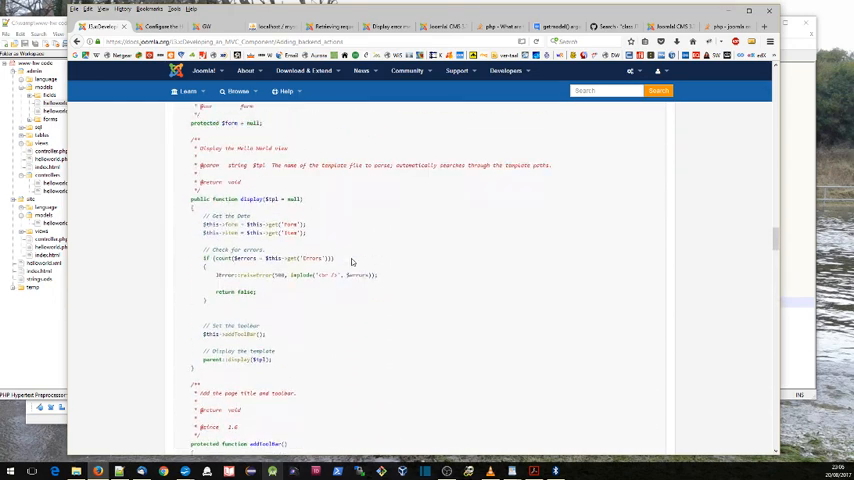
pyautogui.scroll(-3)
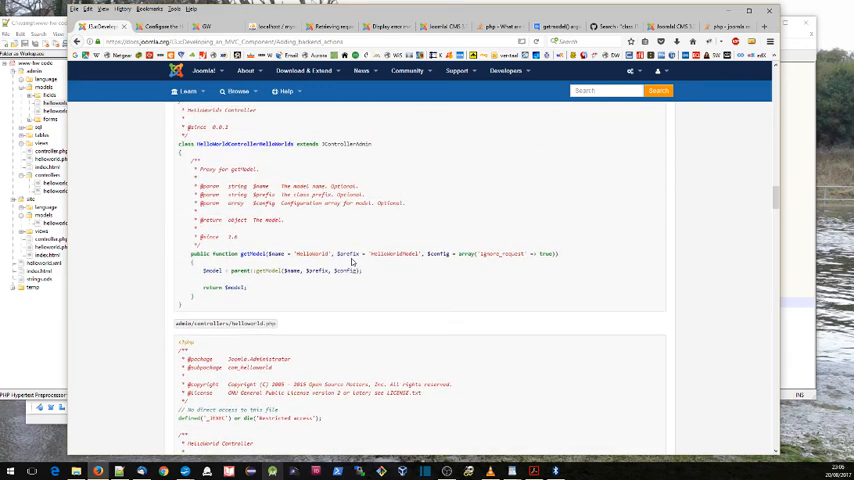
pyautogui.doubleClick(484, 252)
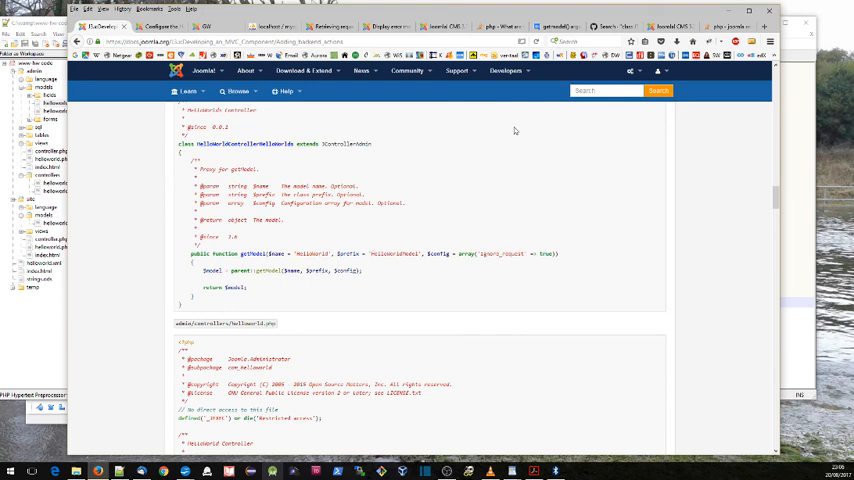
pyautogui.click(544, 26)
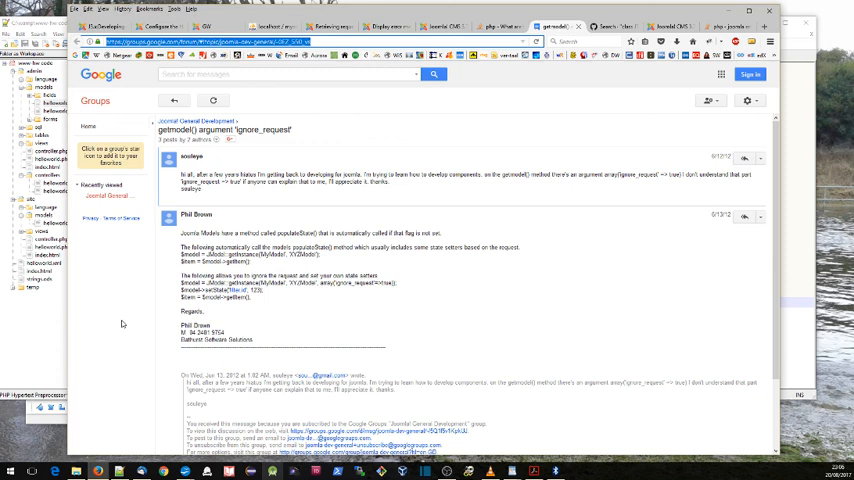
pyautogui.moveTo(128, 330)
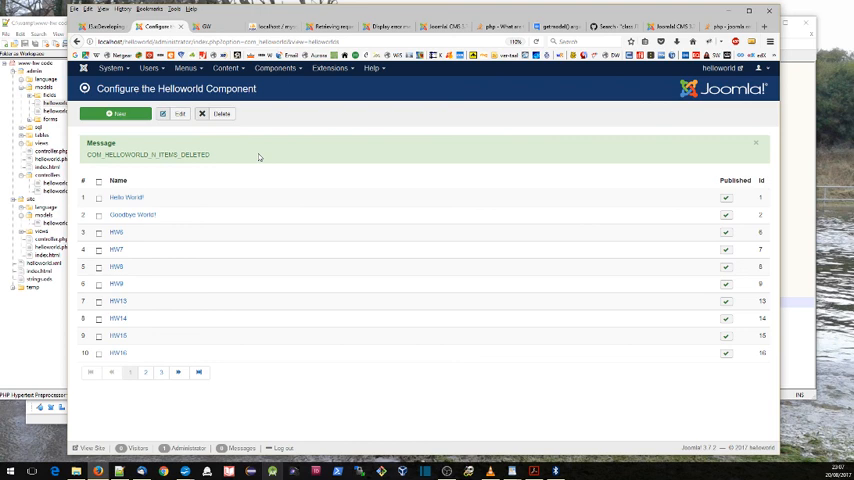
pyautogui.moveTo(248, 120)
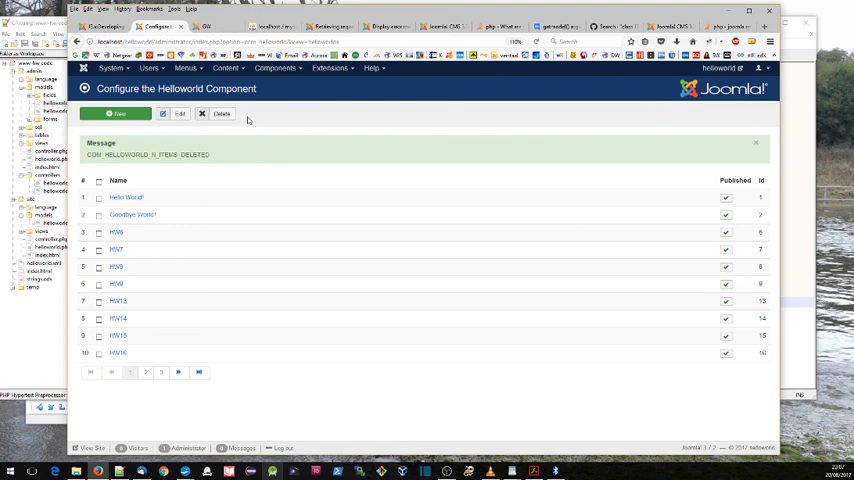
# Visit Content > Articles, then reload the Helloworld message list showing the message gone.
pyautogui.click(228, 68)
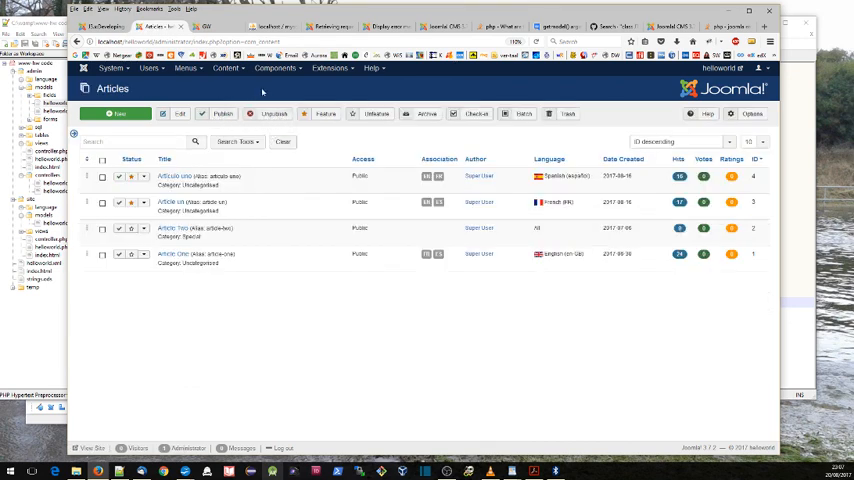
pyautogui.click(276, 68)
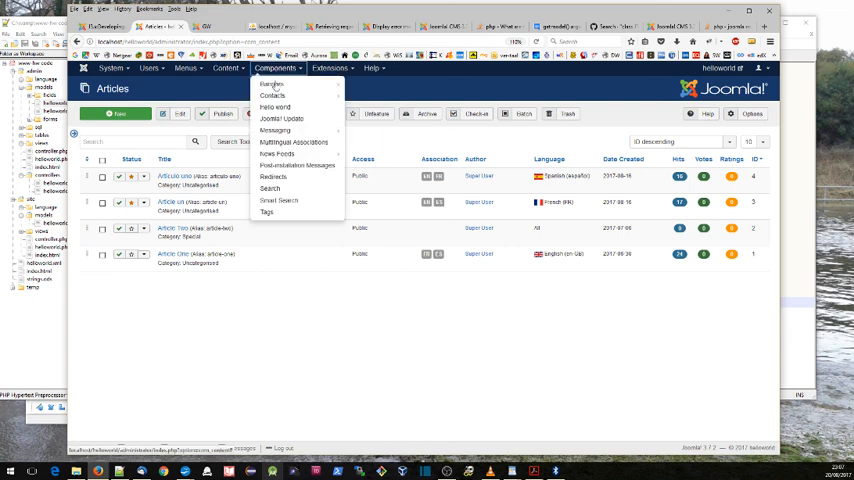
pyautogui.click(276, 106)
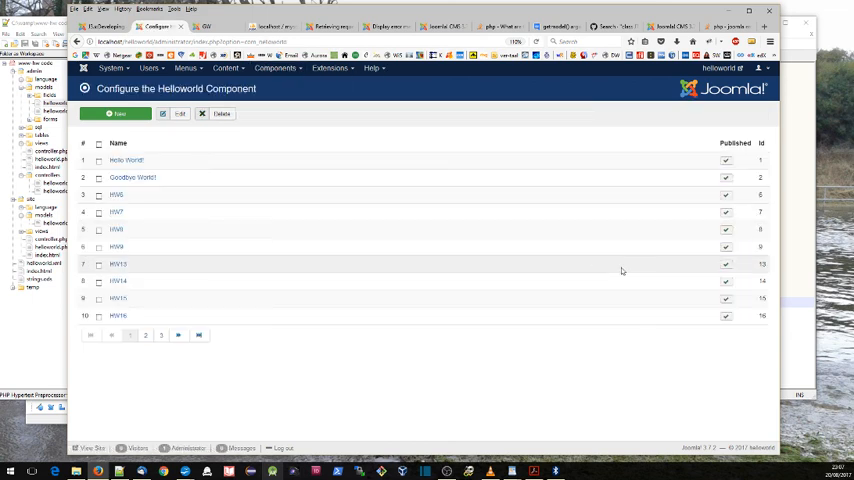
pyautogui.moveTo(348, 192)
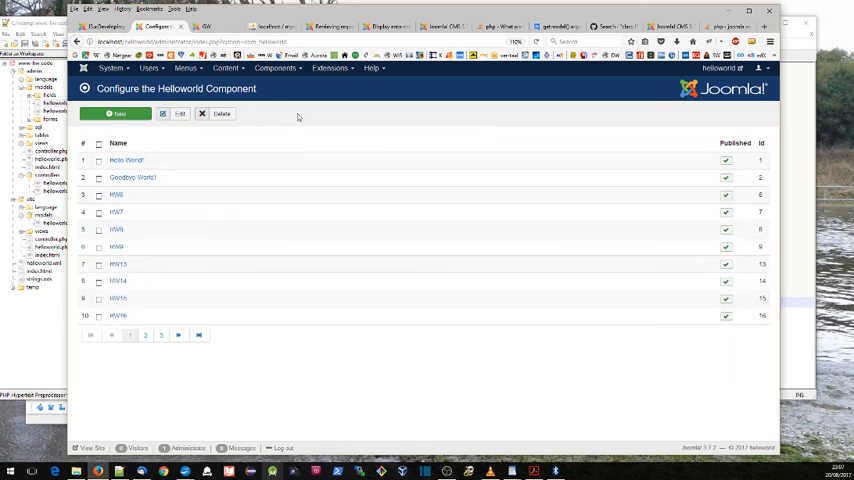
pyautogui.moveTo(270, 114)
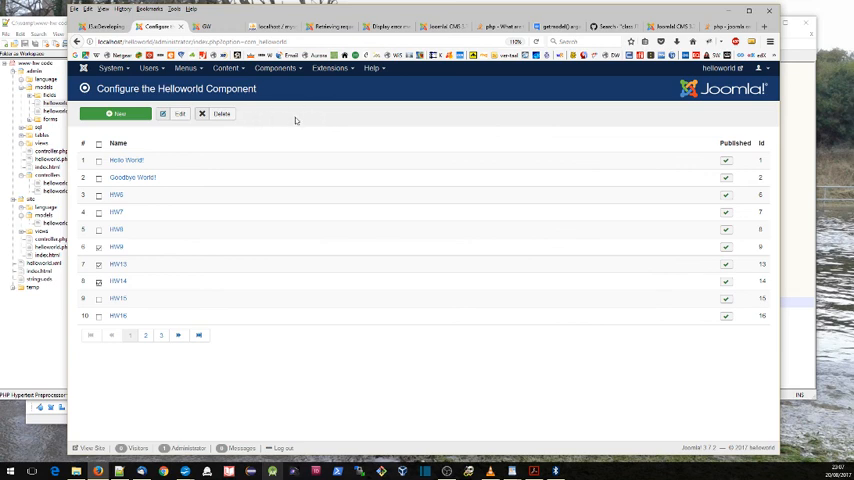
pyautogui.moveTo(356, 120)
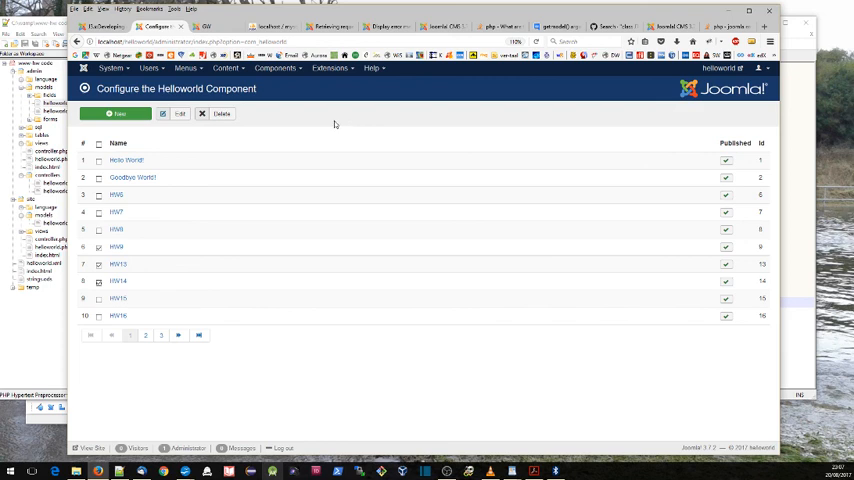
pyautogui.moveTo(320, 144)
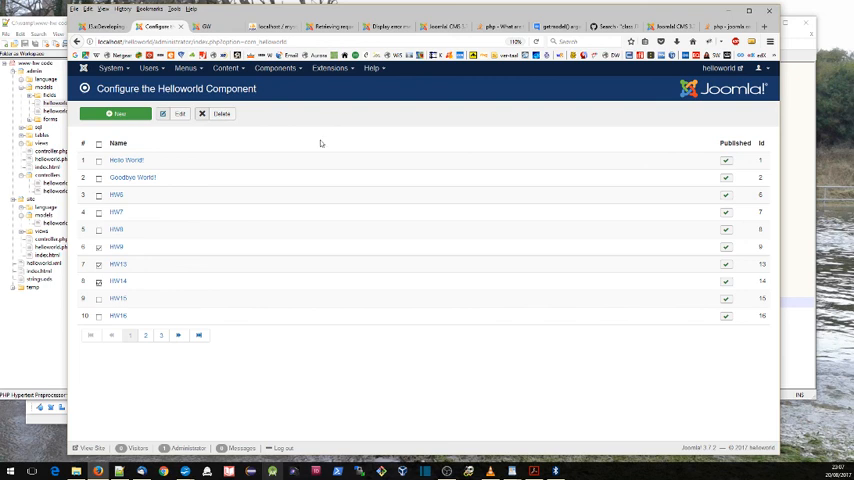